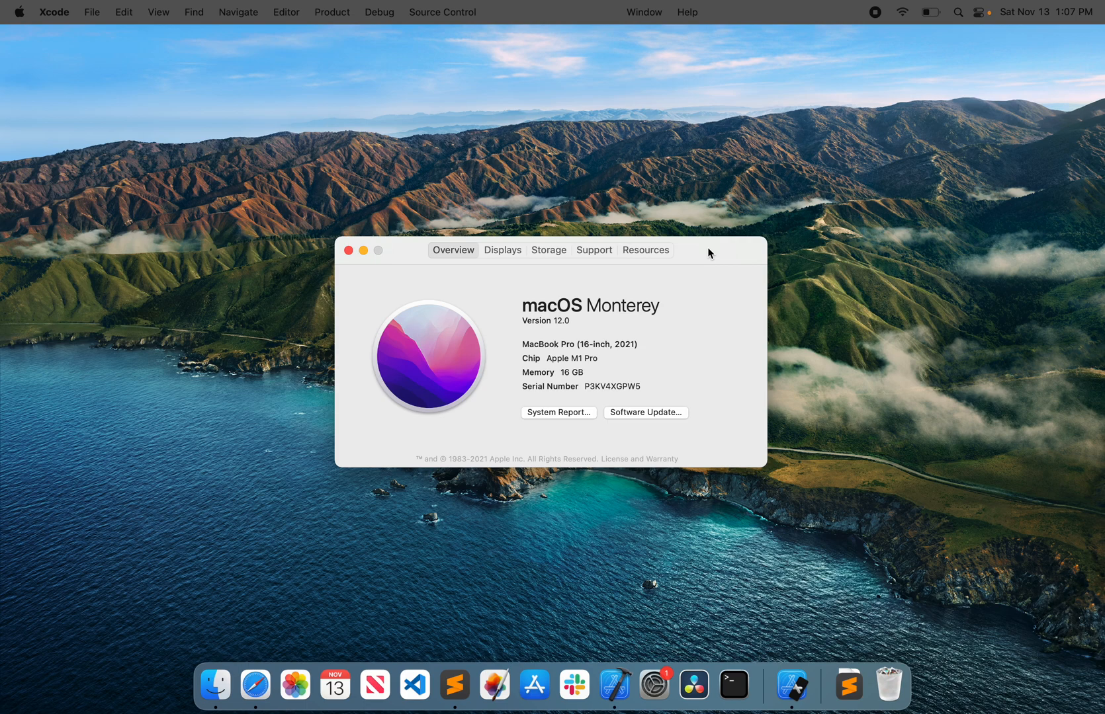
mouse_move(639, 356)
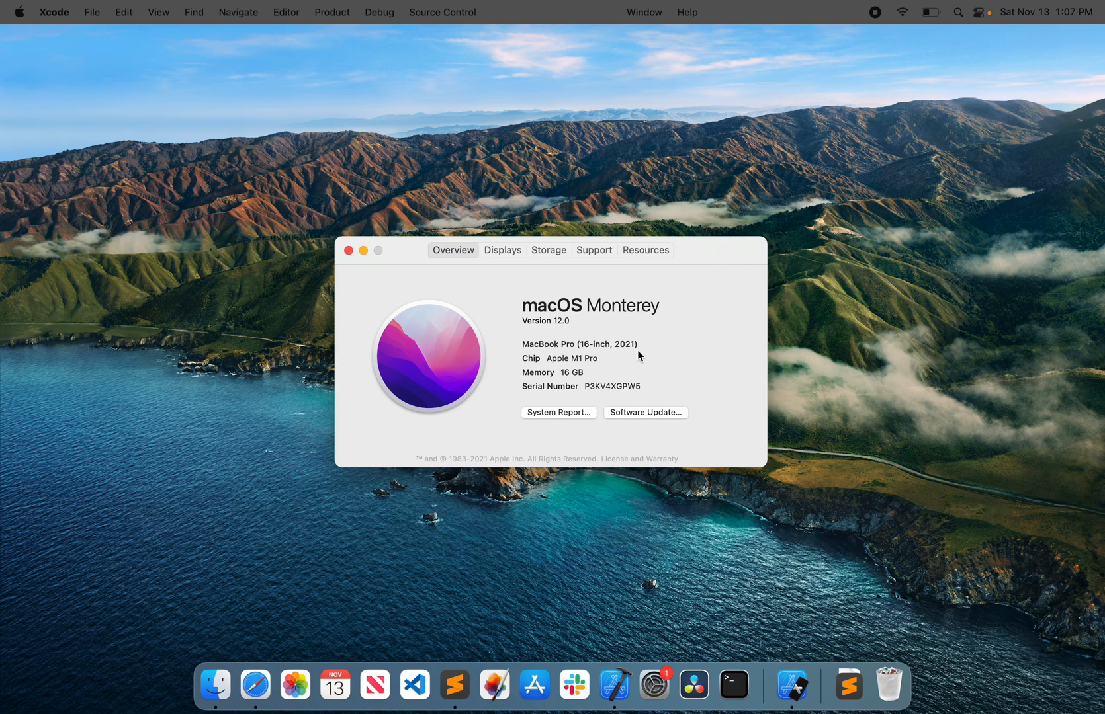
mouse_move(598, 360)
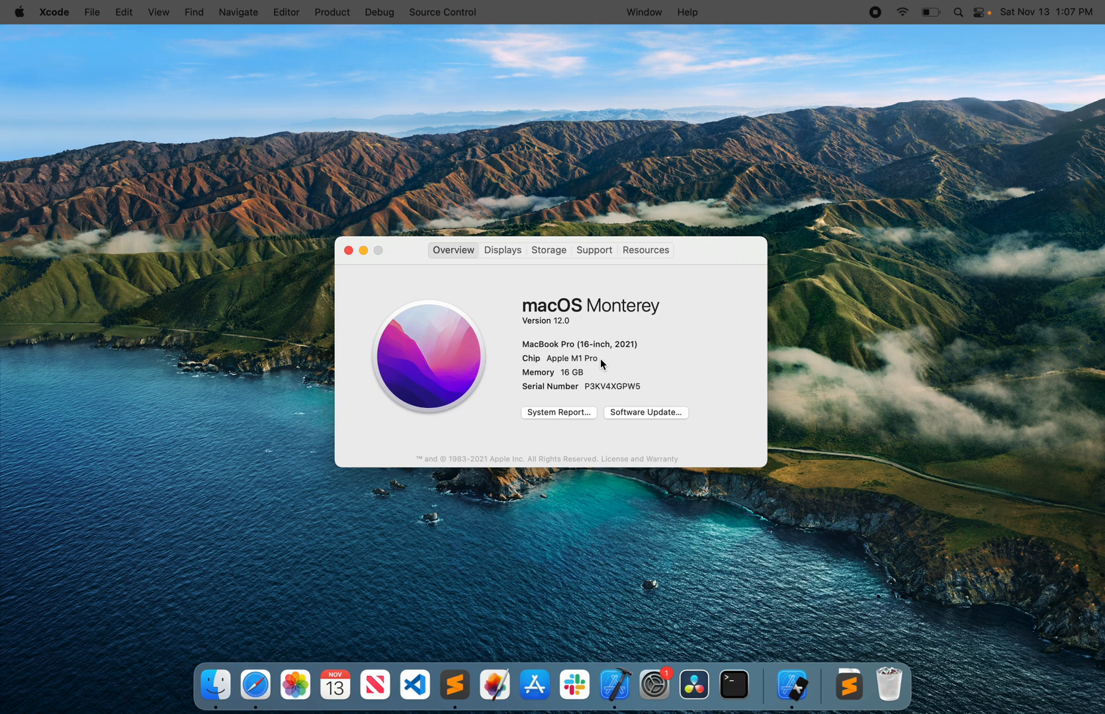
mouse_move(689, 261)
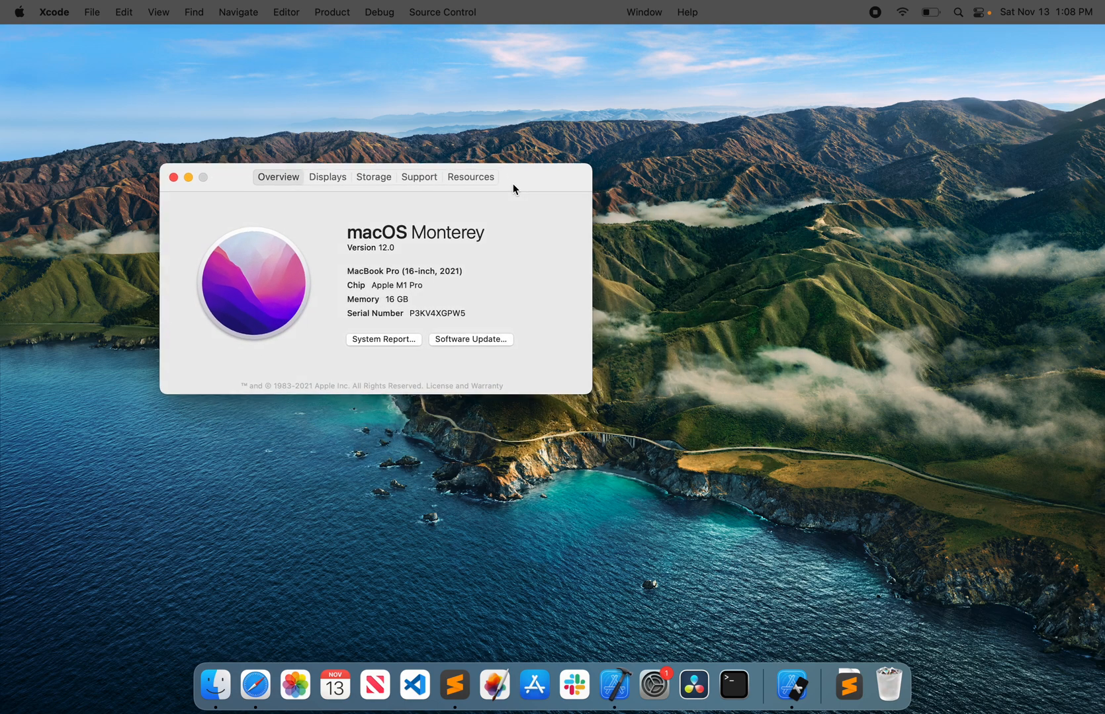
mouse_move(566, 178)
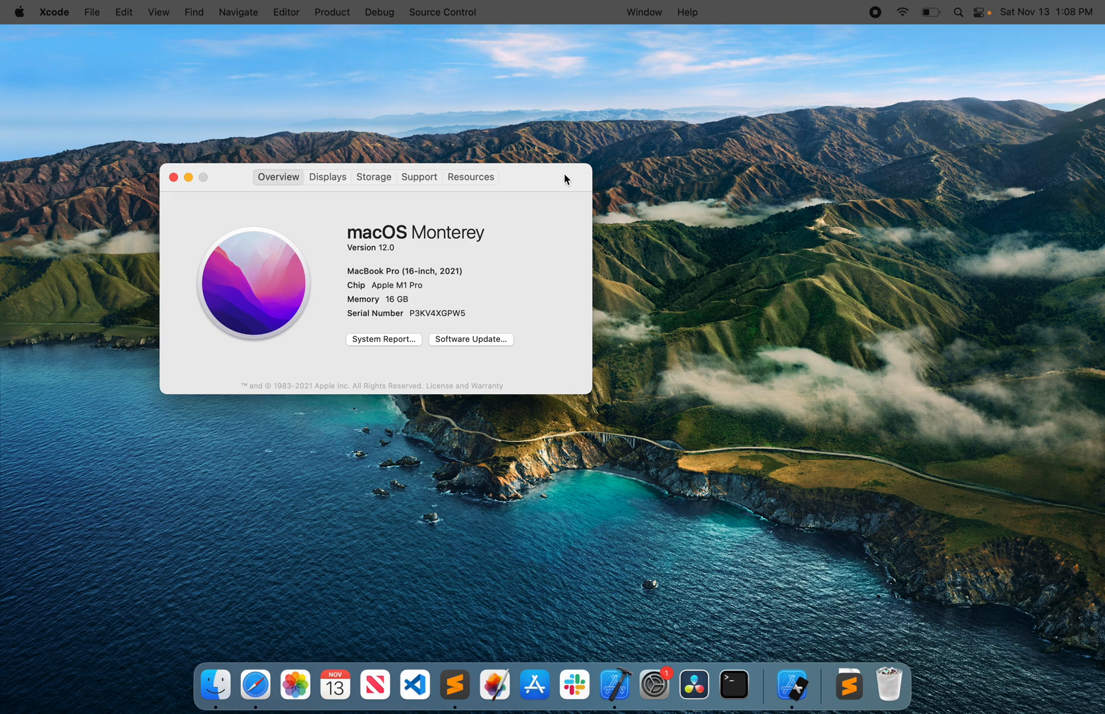
mouse_move(709, 404)
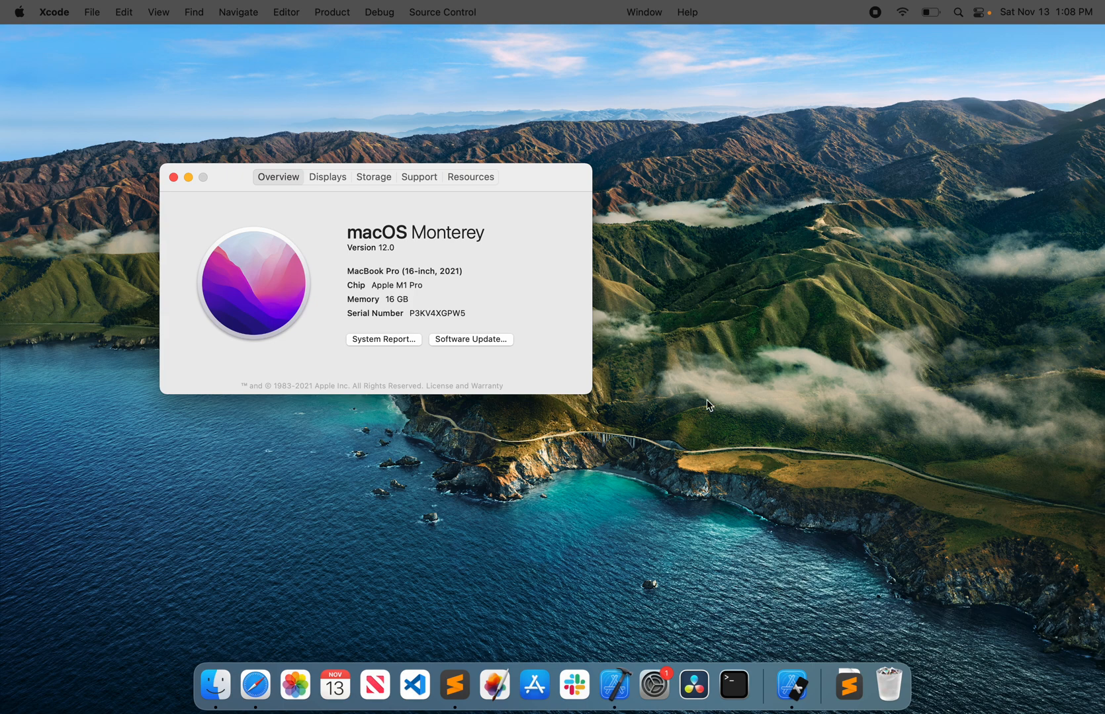
mouse_move(671, 425)
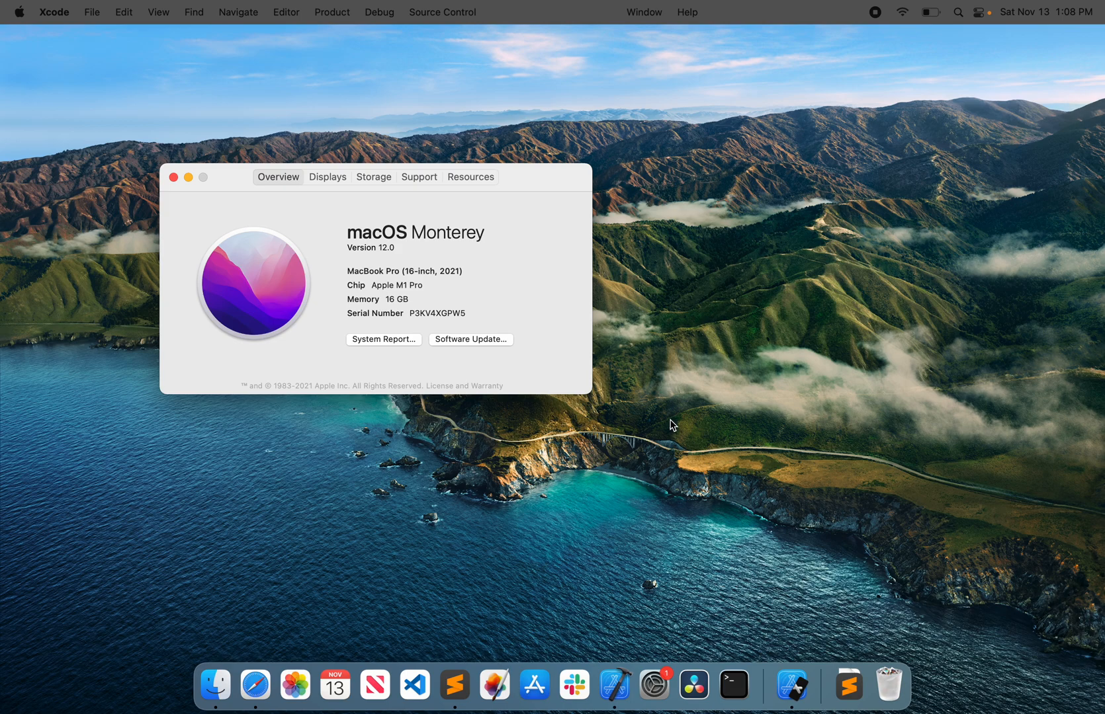
mouse_move(657, 399)
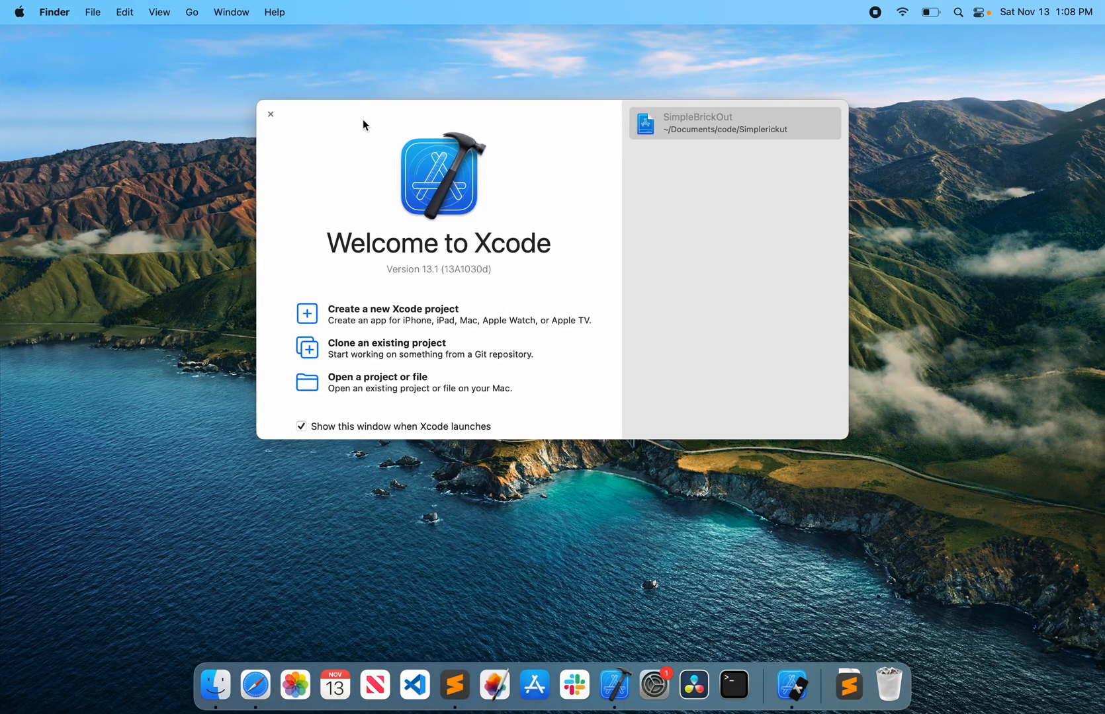
Create a multiplatform App project named test_1 and advance to the save location
left_click(392, 309)
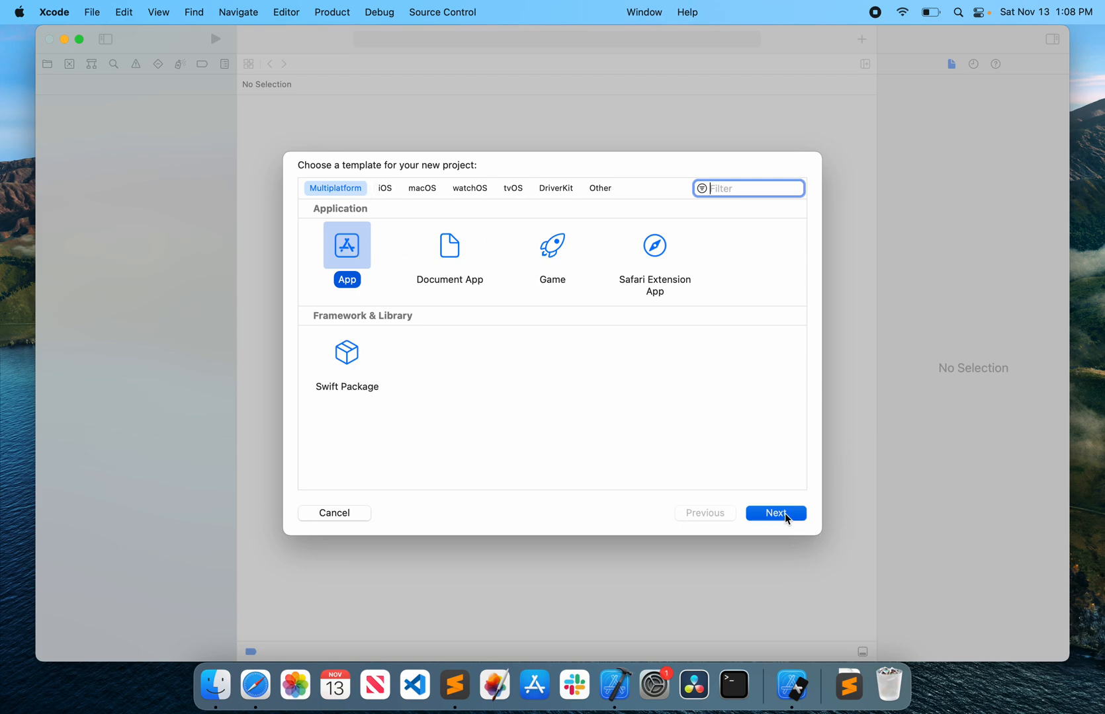
left_click(775, 512)
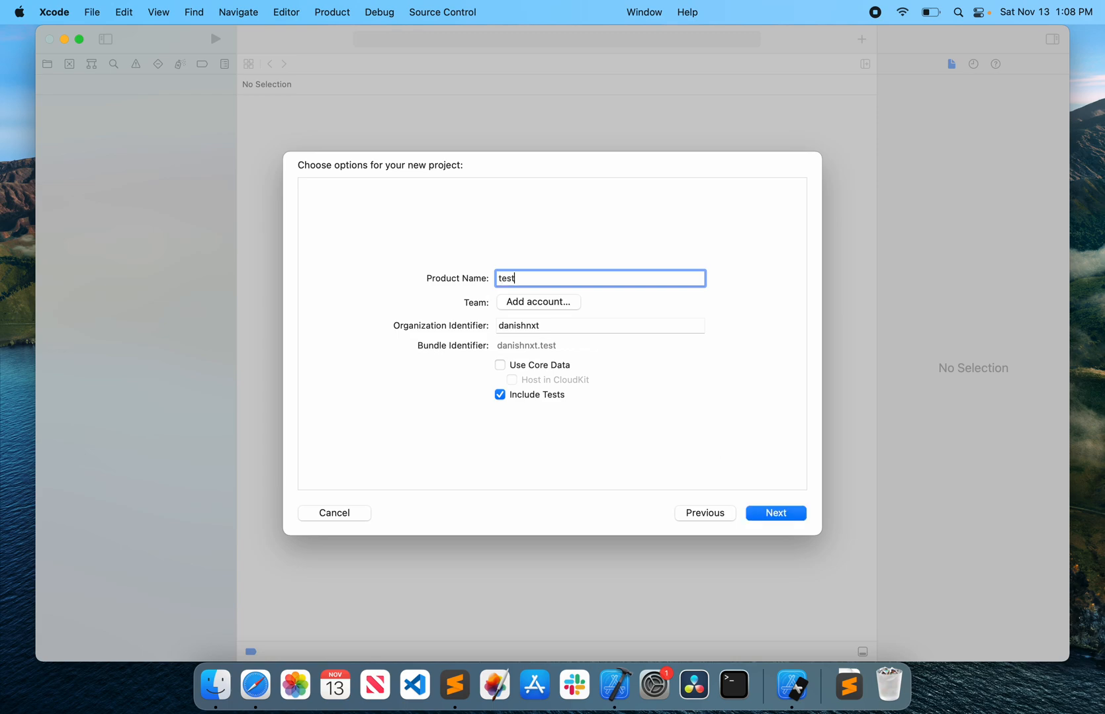
type("_1")
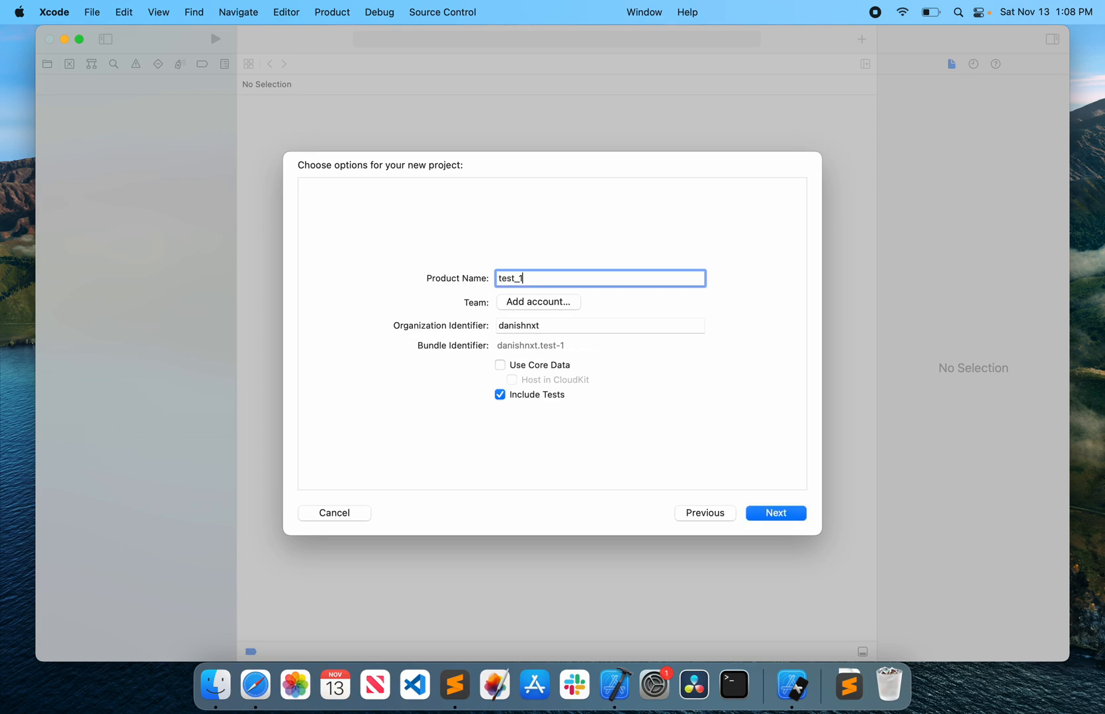
mouse_move(551, 371)
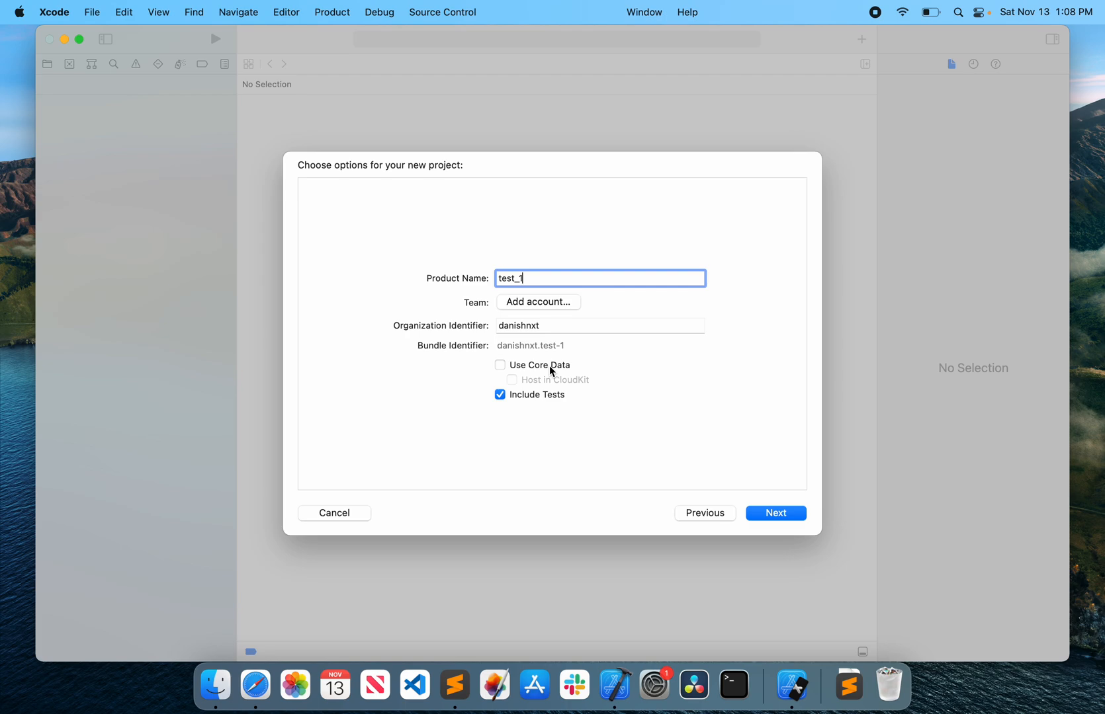
left_click(775, 513)
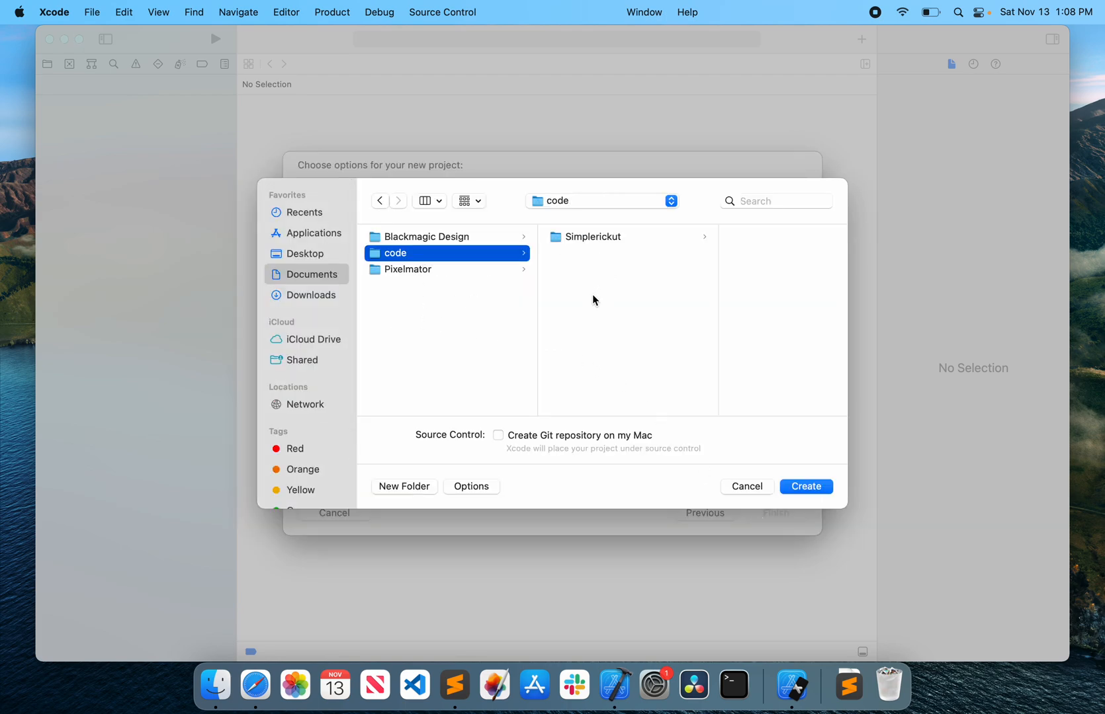
Create a test_1 folder inside code and save the project there
left_click(404, 486)
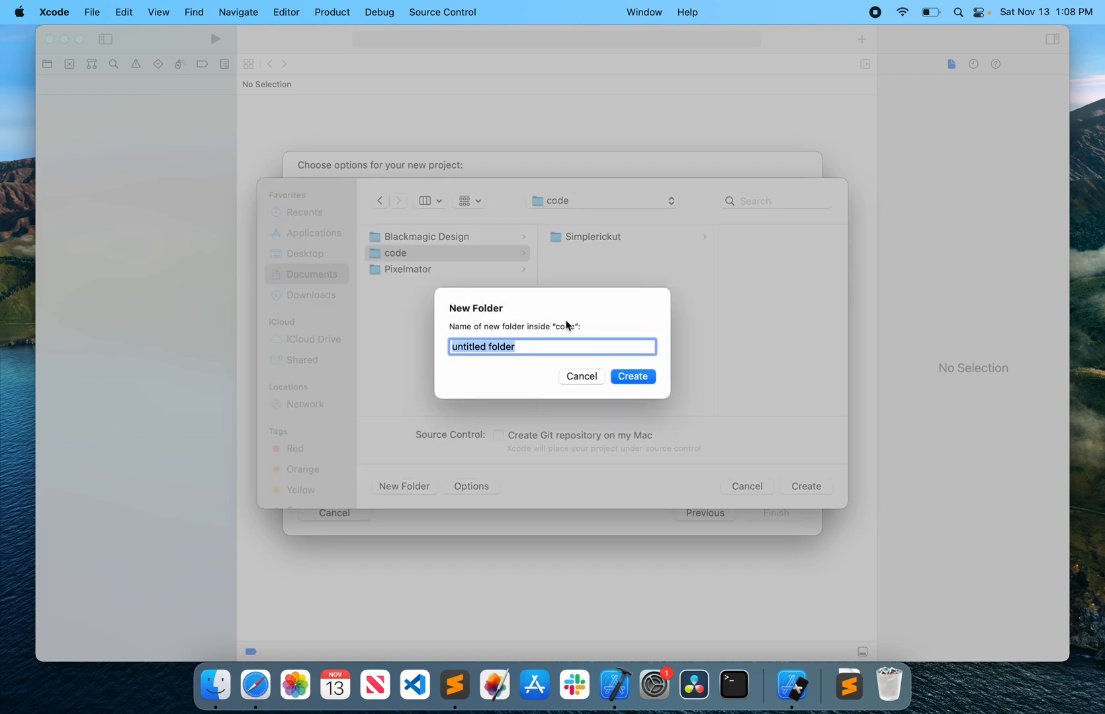
left_click(631, 376)
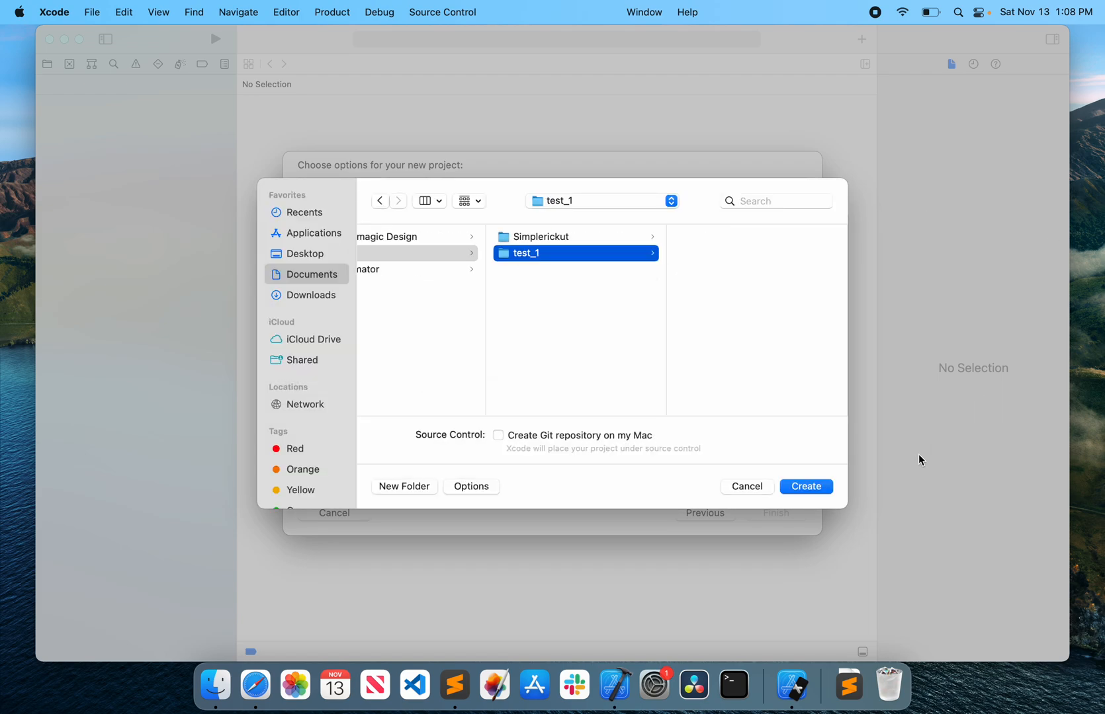
left_click(805, 486)
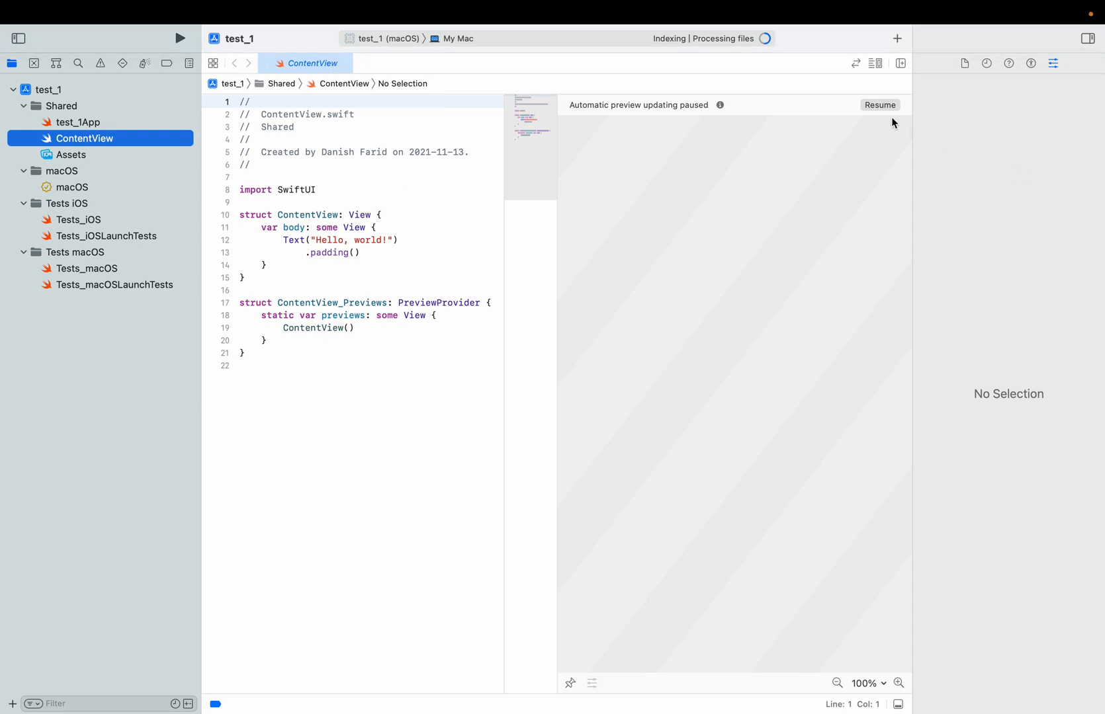
Resume the ContentView canvas to show the Hello, world! live preview
left_click(879, 106)
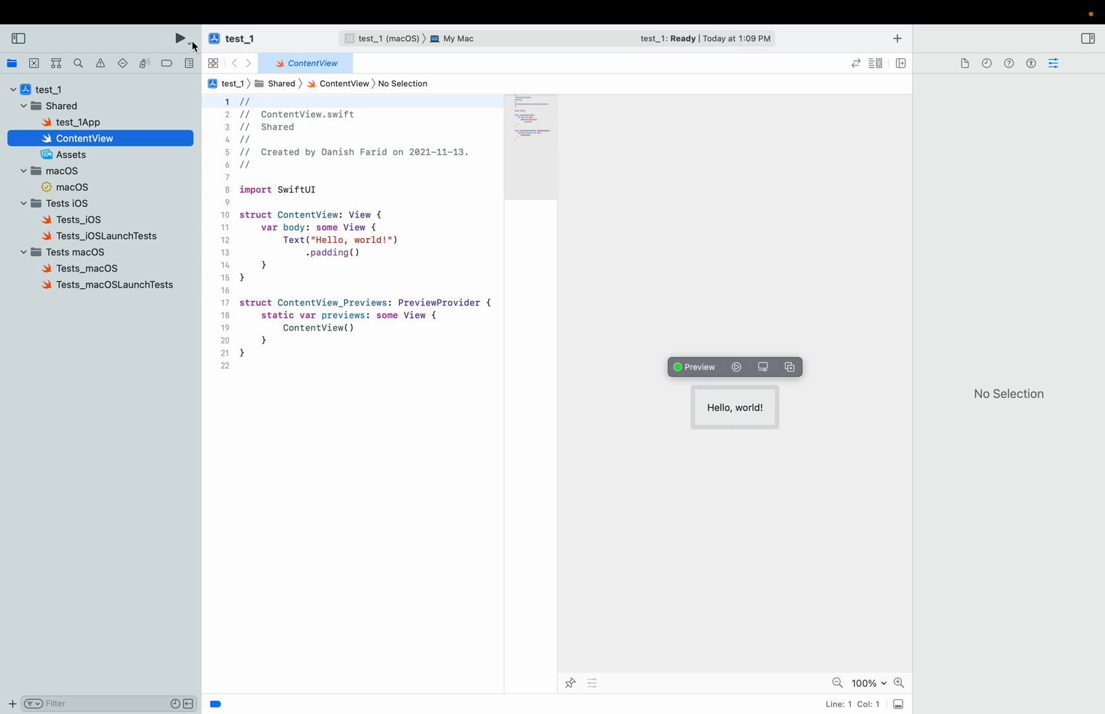
mouse_move(179, 39)
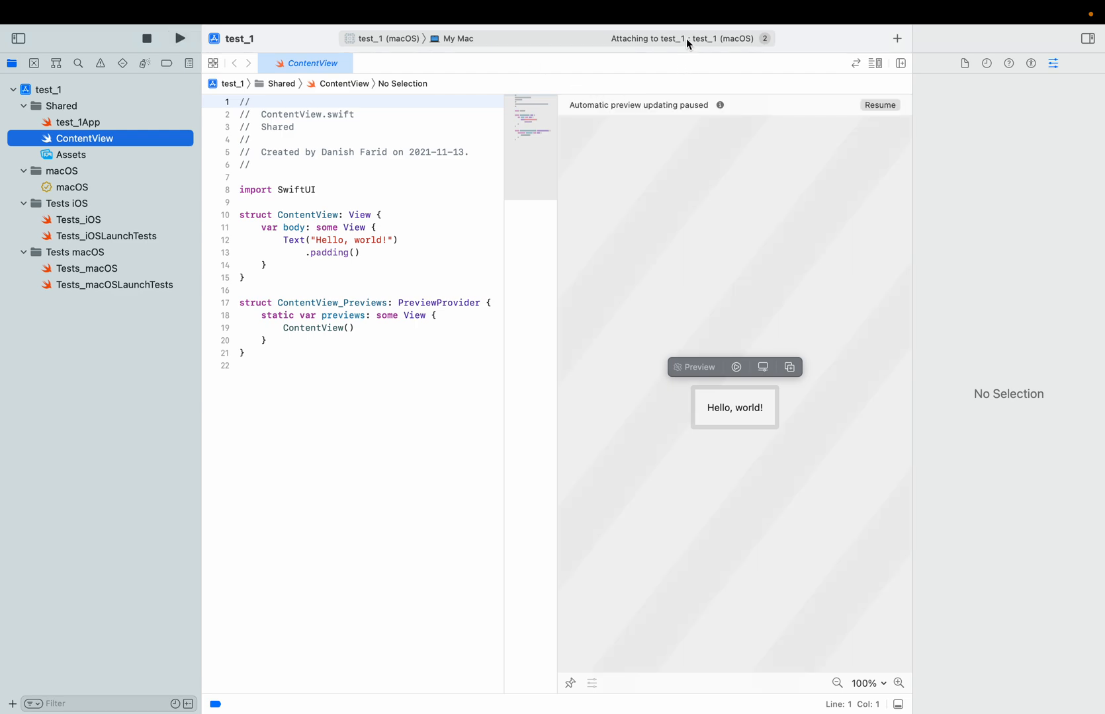
mouse_move(702, 111)
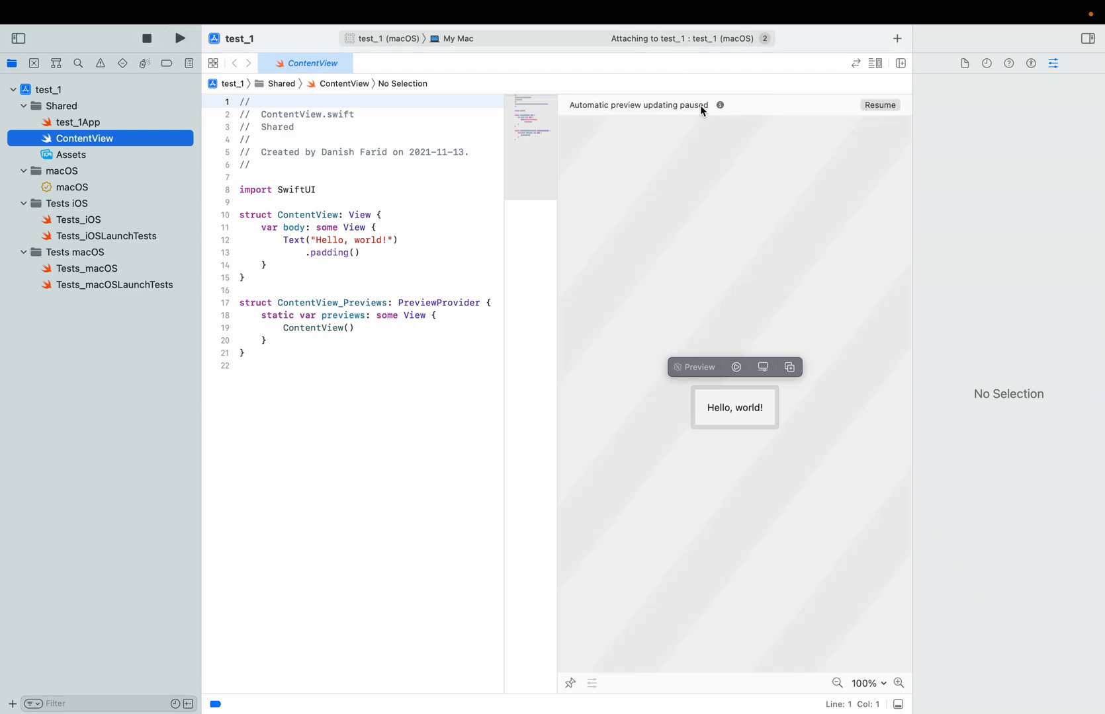
mouse_move(689, 117)
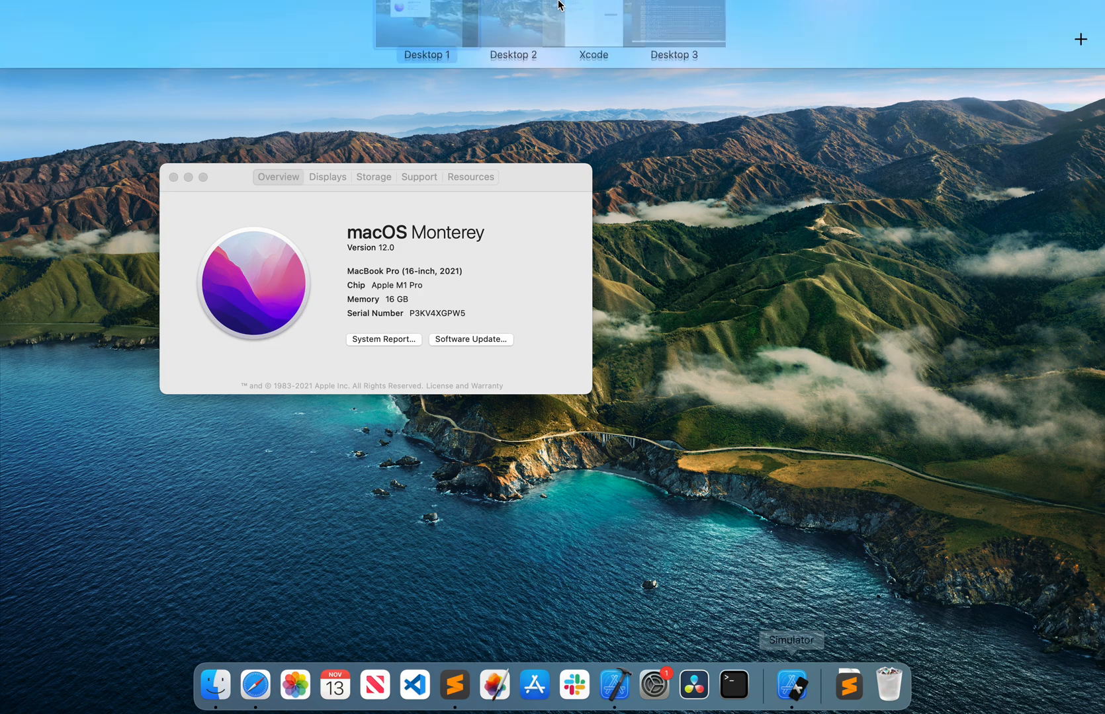
Switch to Desktop 1 and bring the test_1 Hello, world! window forward
left_click(593, 24)
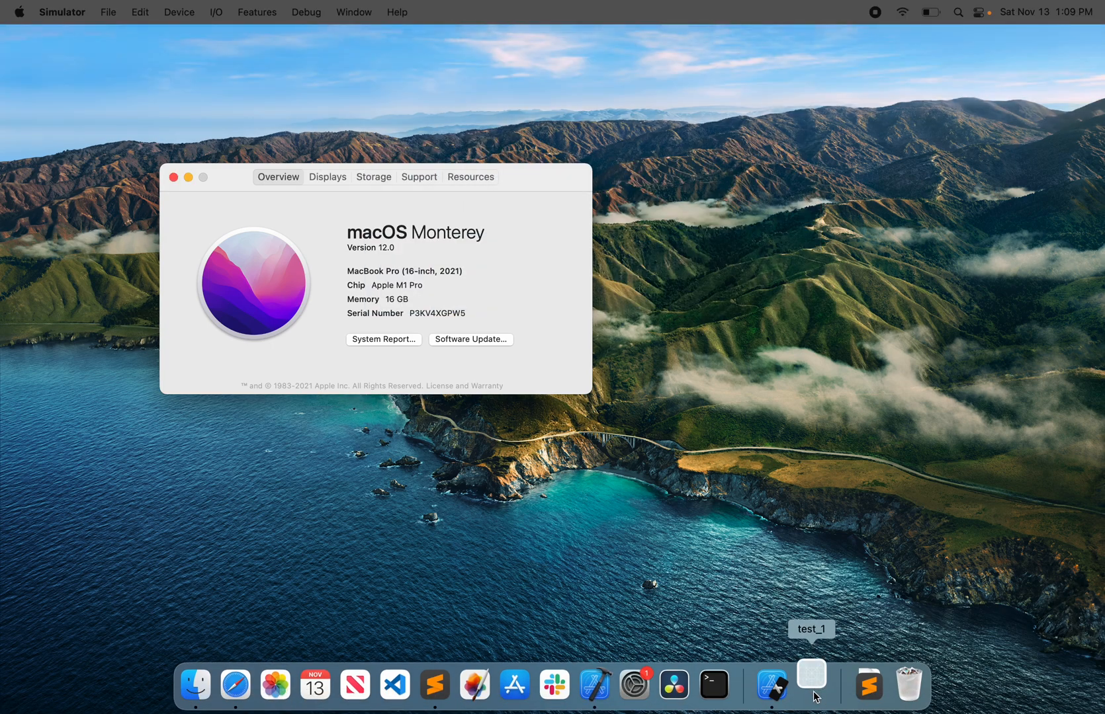
left_click(810, 674)
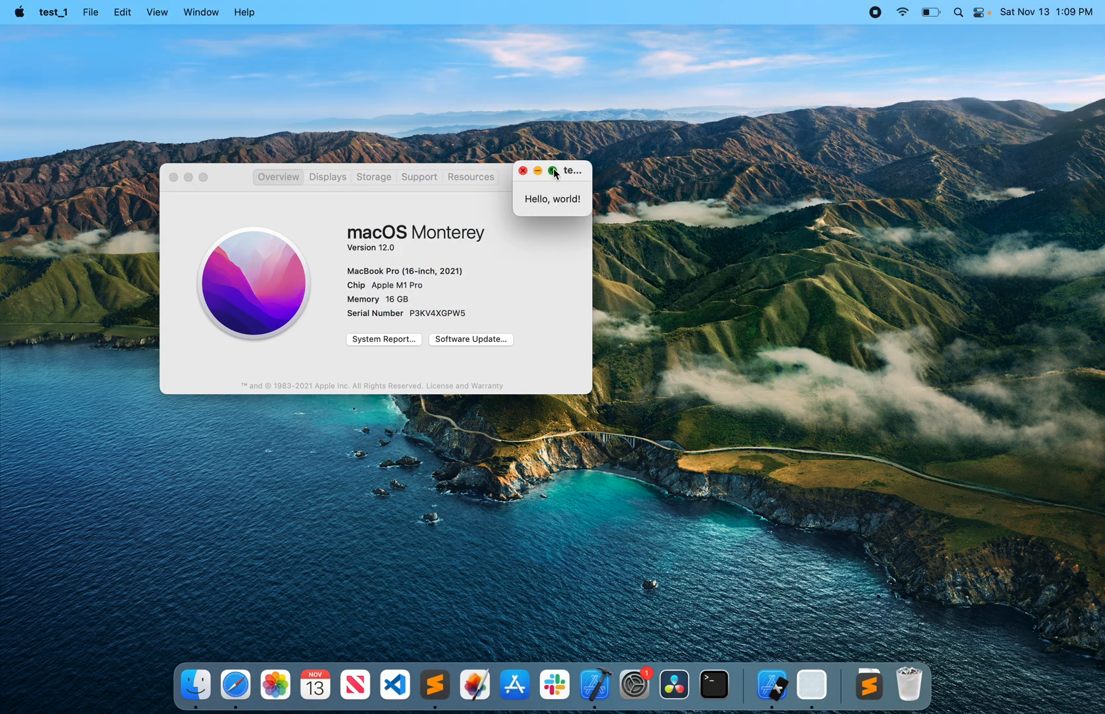
key("ctrl+up")
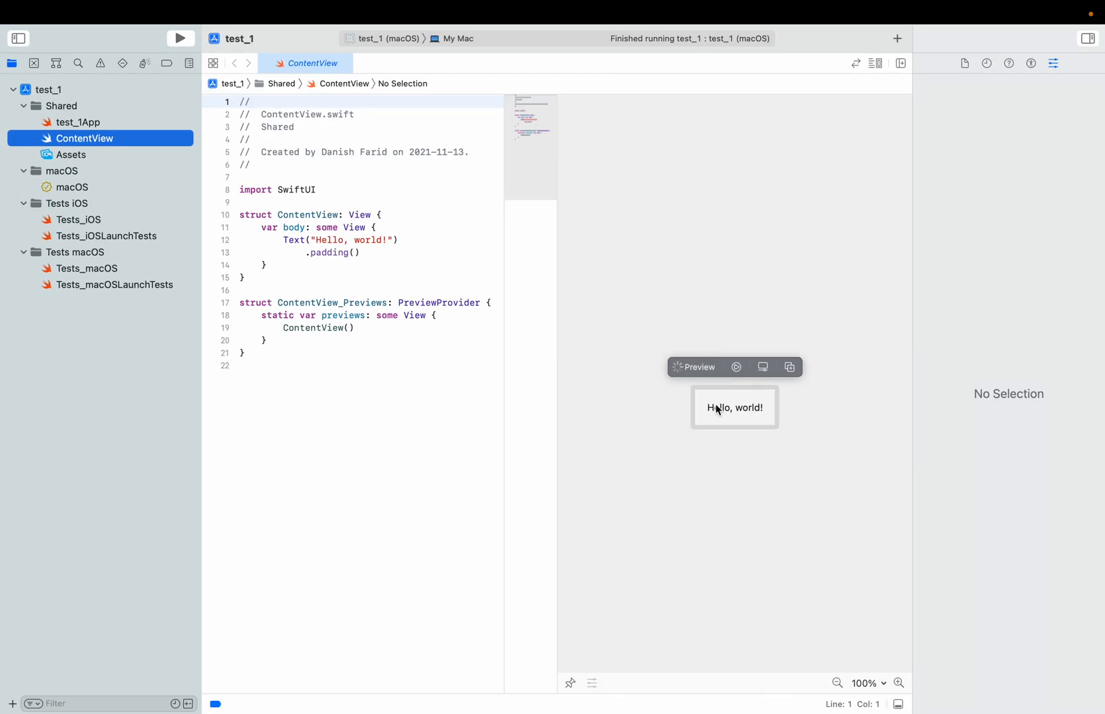
Change the greeting to 'Hello, world! Tech rules!' and close the running test_1 app window
left_click(353, 239)
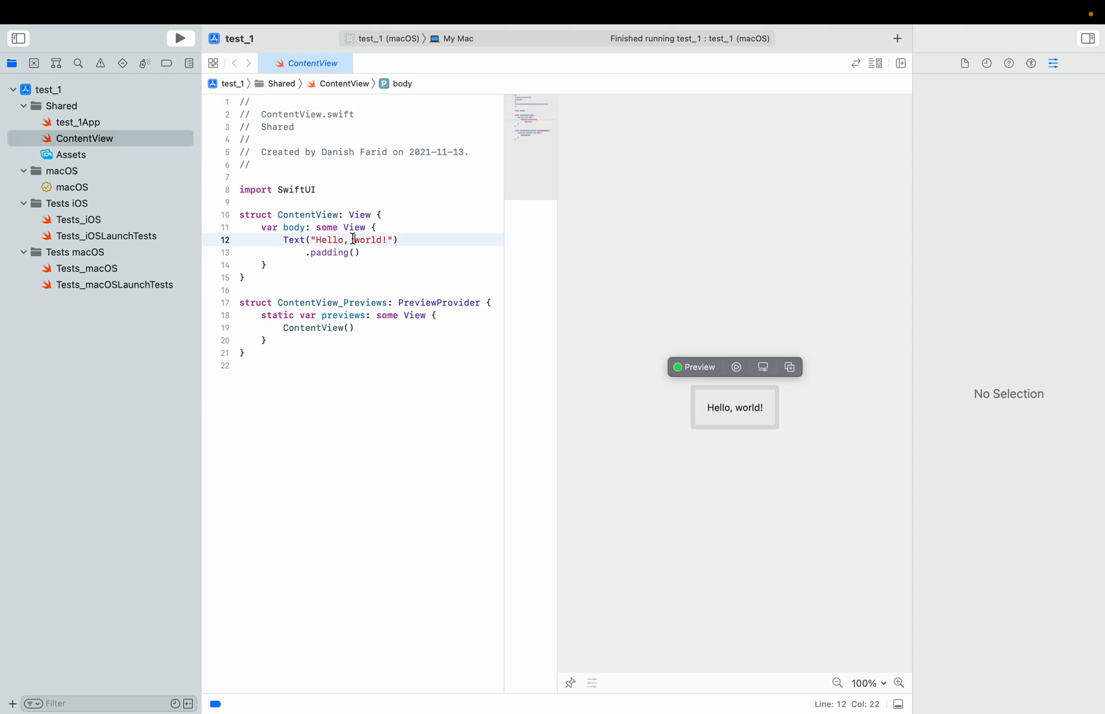
left_click(734, 408)
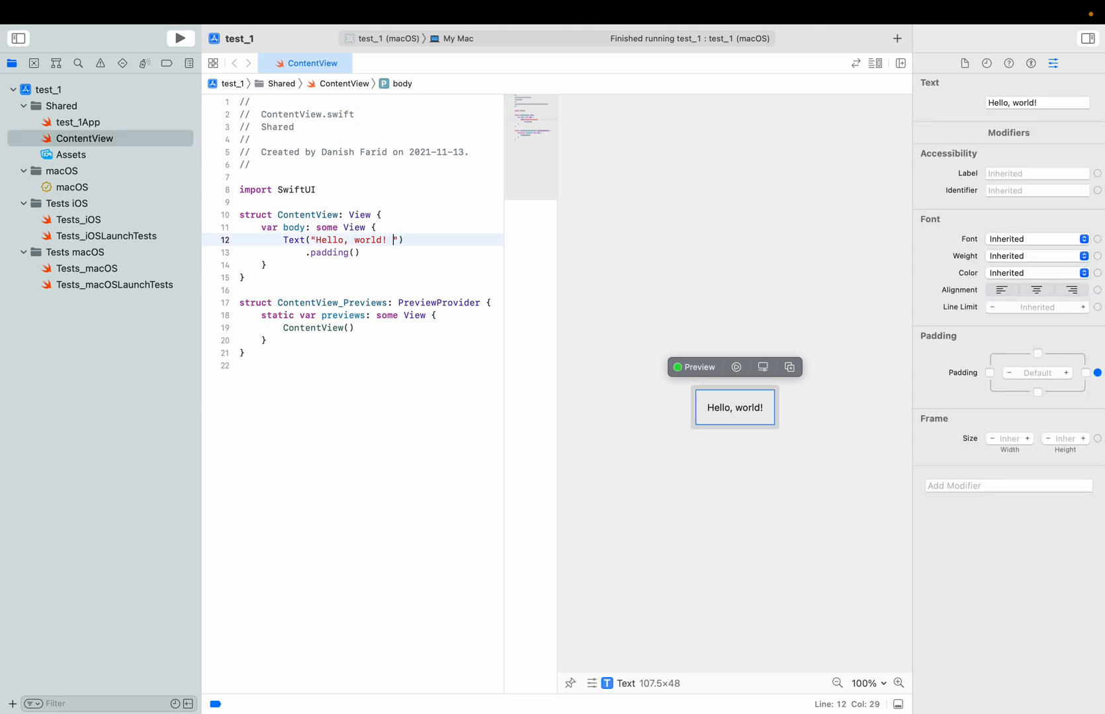
type("Tech ru")
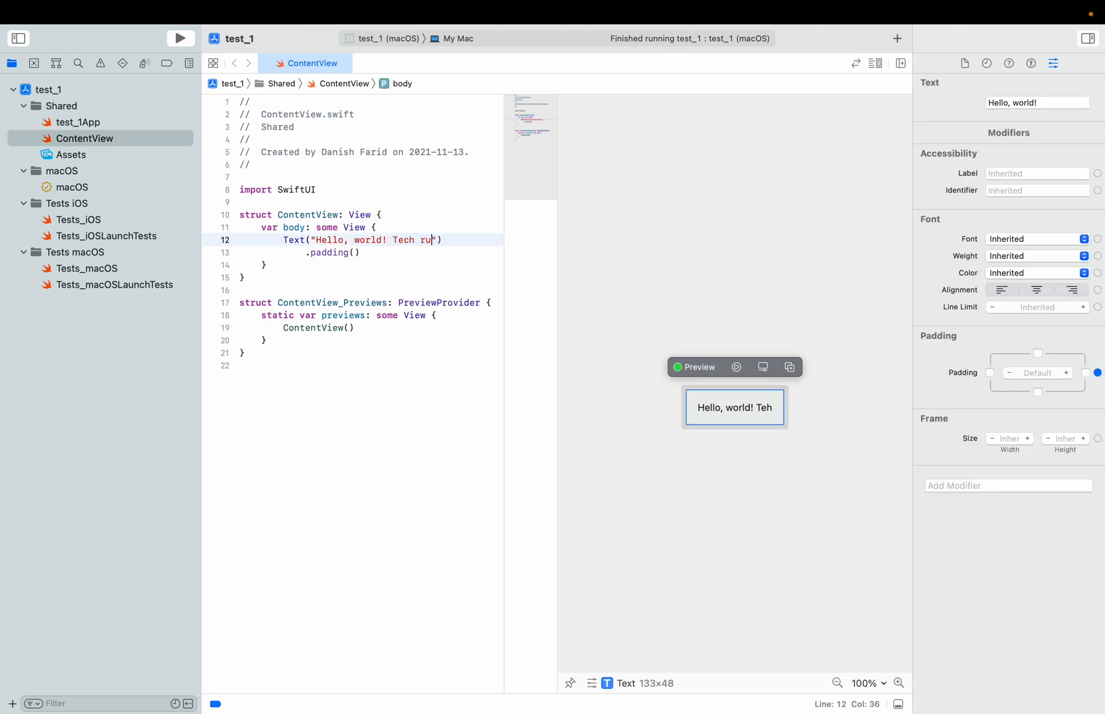
type("les!")
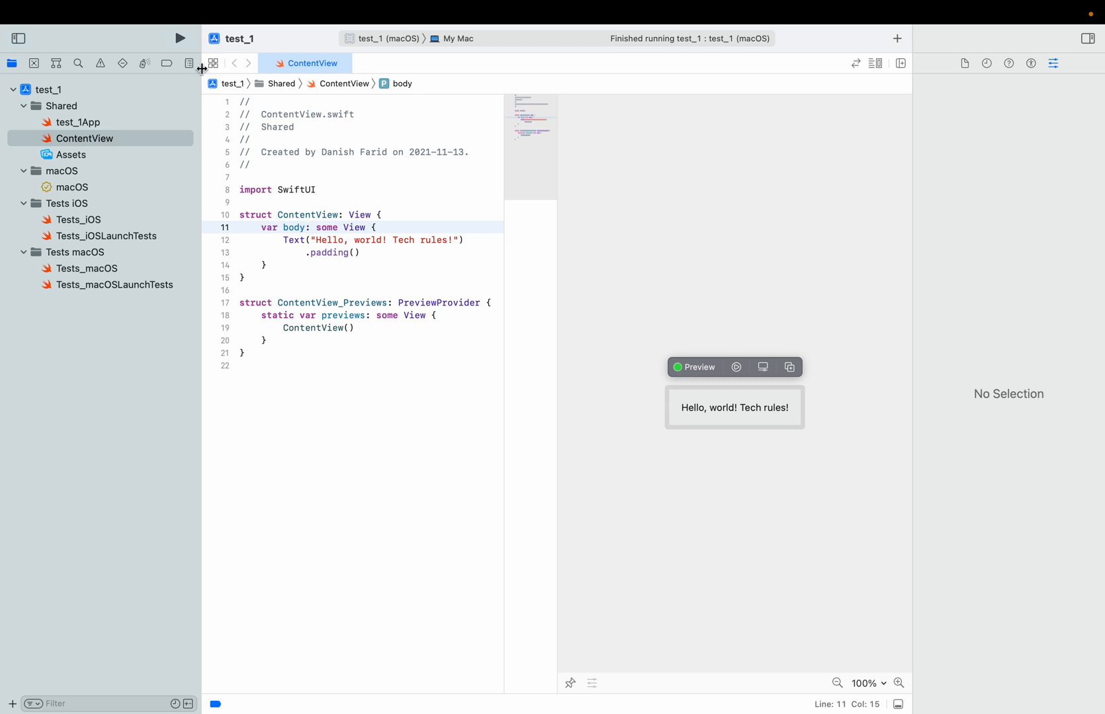
left_click(180, 38)
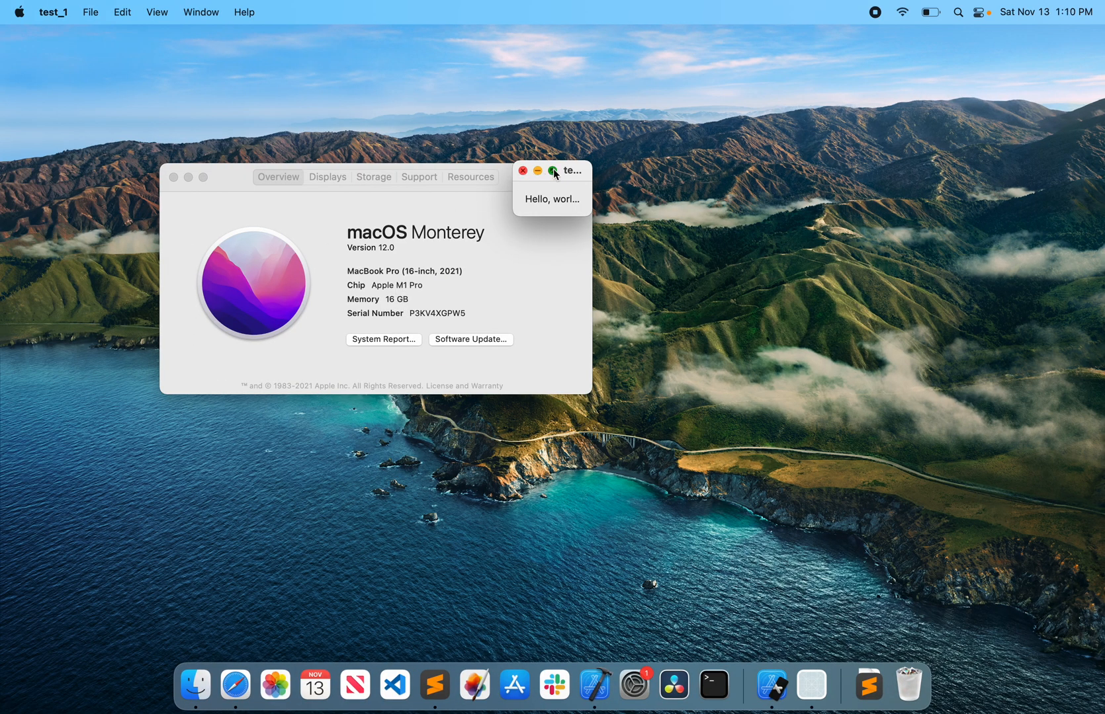
left_click(523, 171)
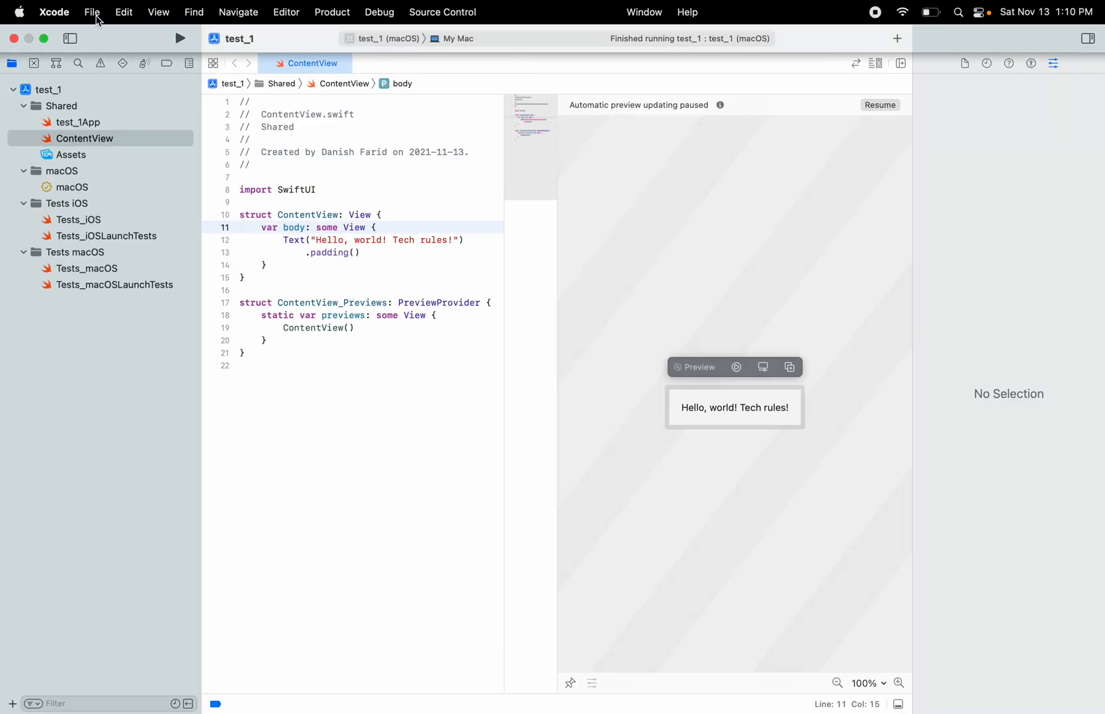
Open SimpleBrickOut.xcodeproj from recent projects and scroll through AppDelegate.swift
left_click(91, 12)
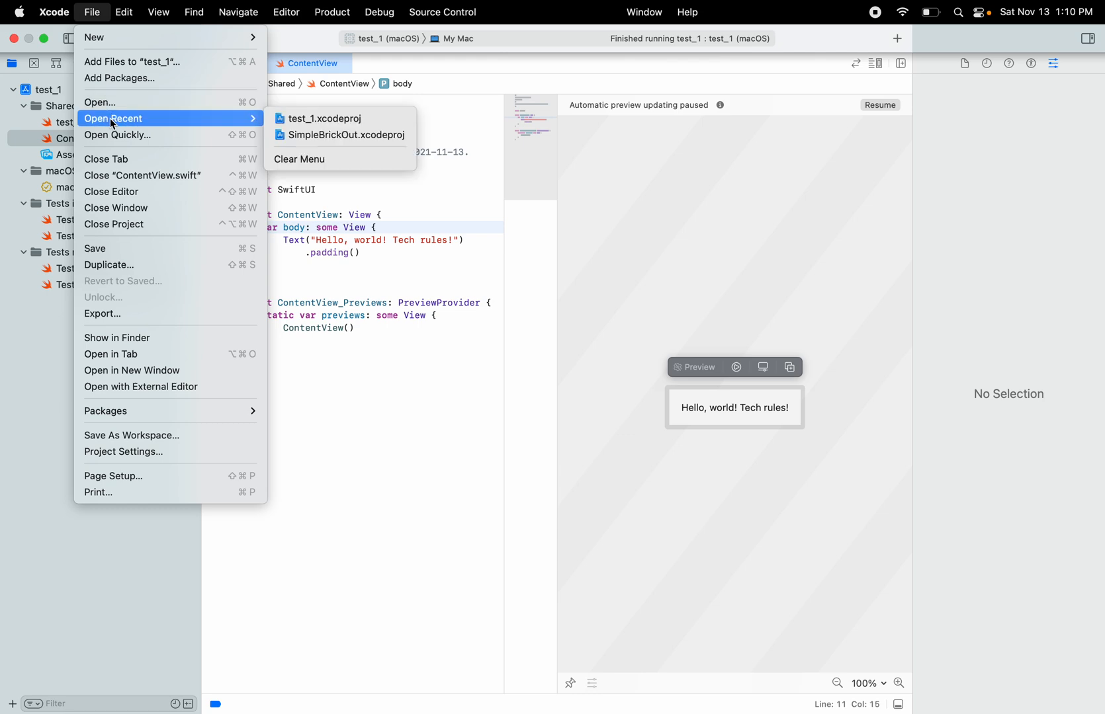
mouse_move(250, 113)
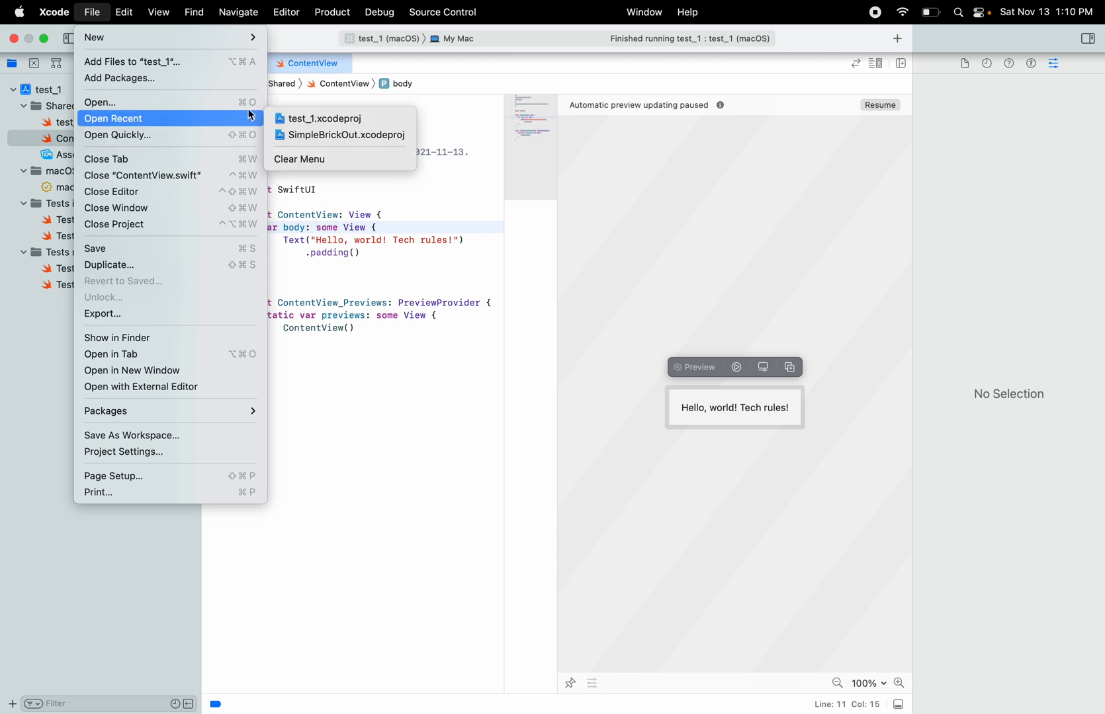
mouse_move(340, 134)
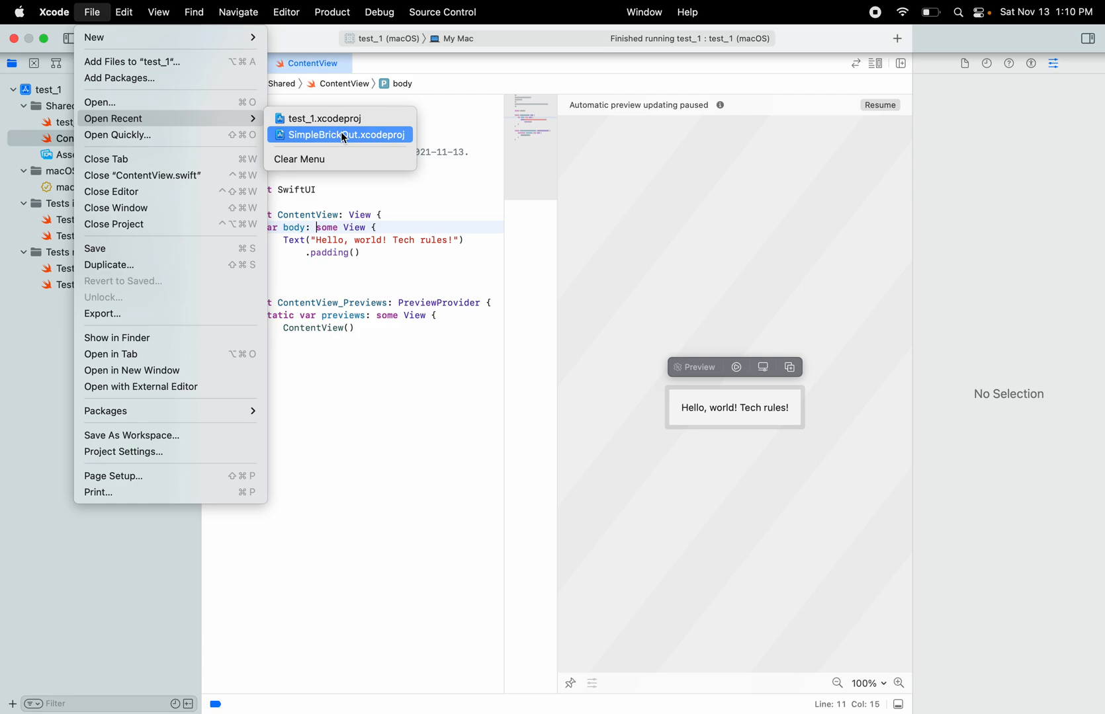
left_click(339, 134)
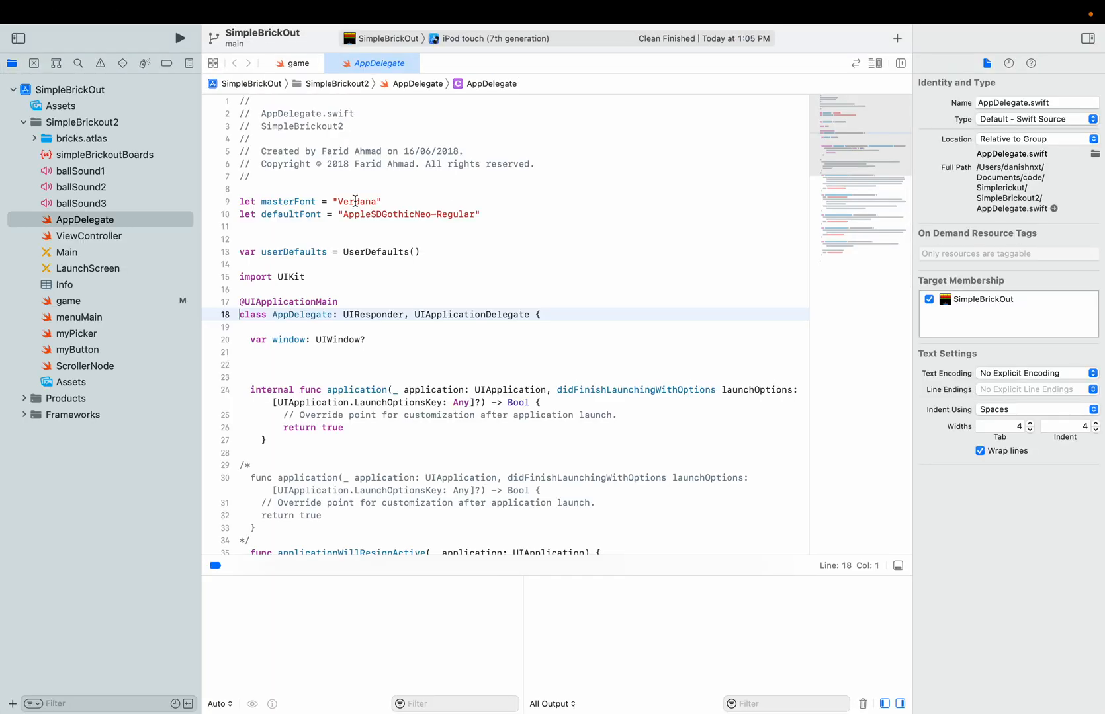
scroll("down", 3)
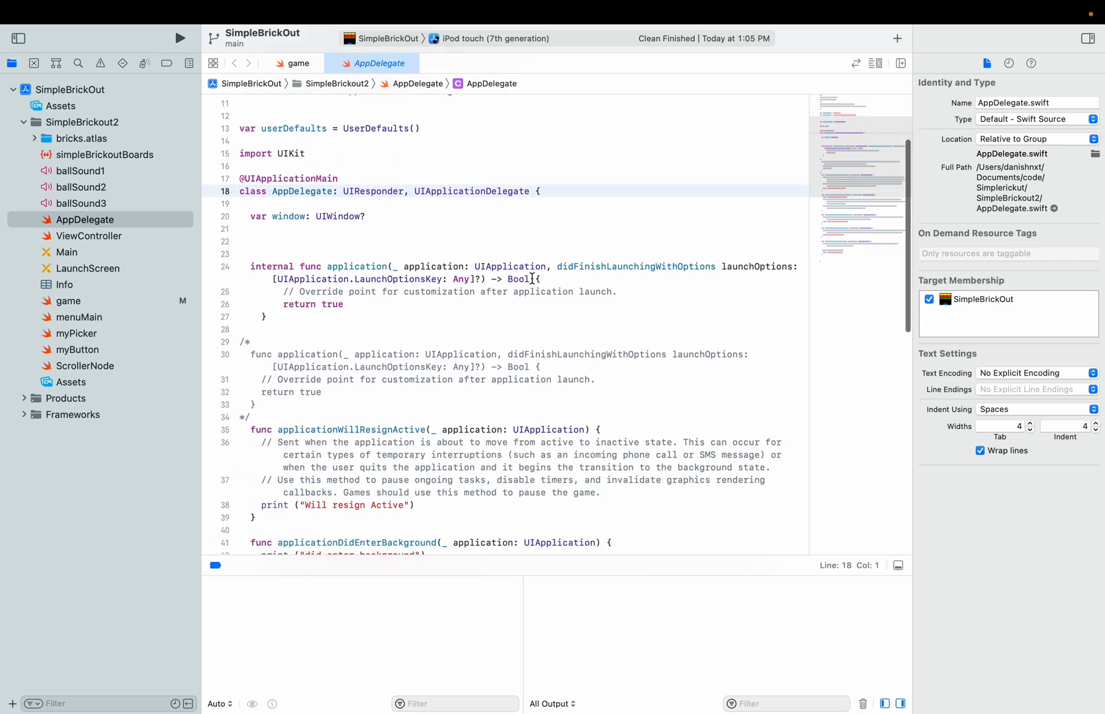
scroll("up", 3)
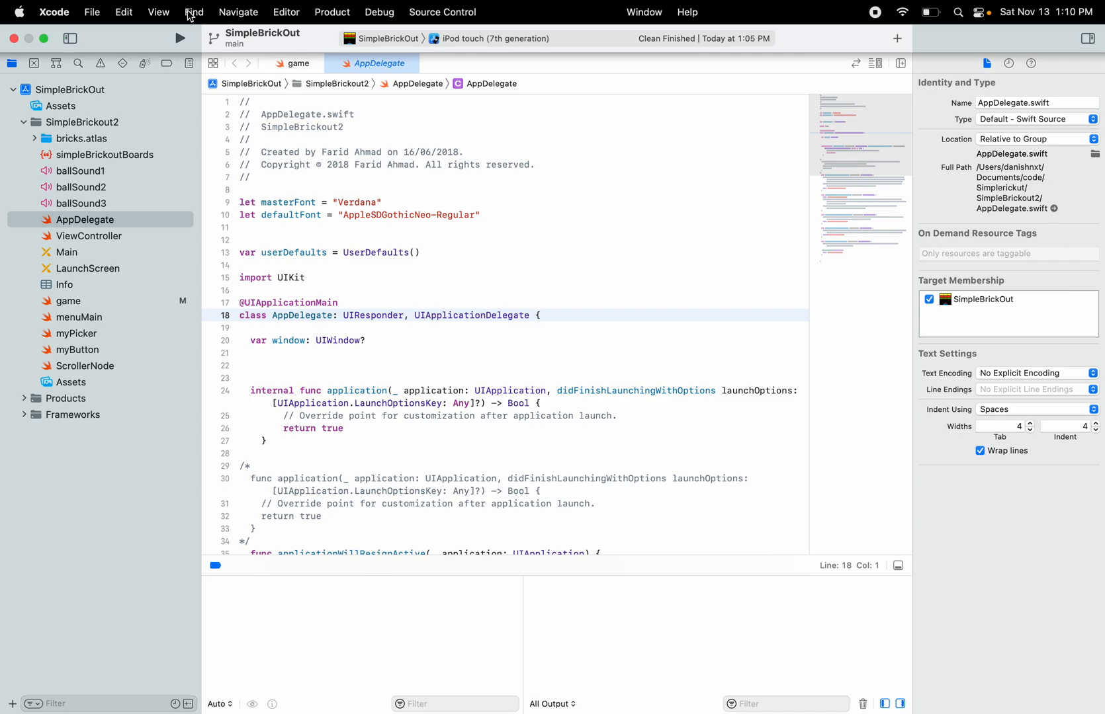
Browse the Navigate and Edit menus, then clean the SimpleBrickOut build folder
left_click(238, 12)
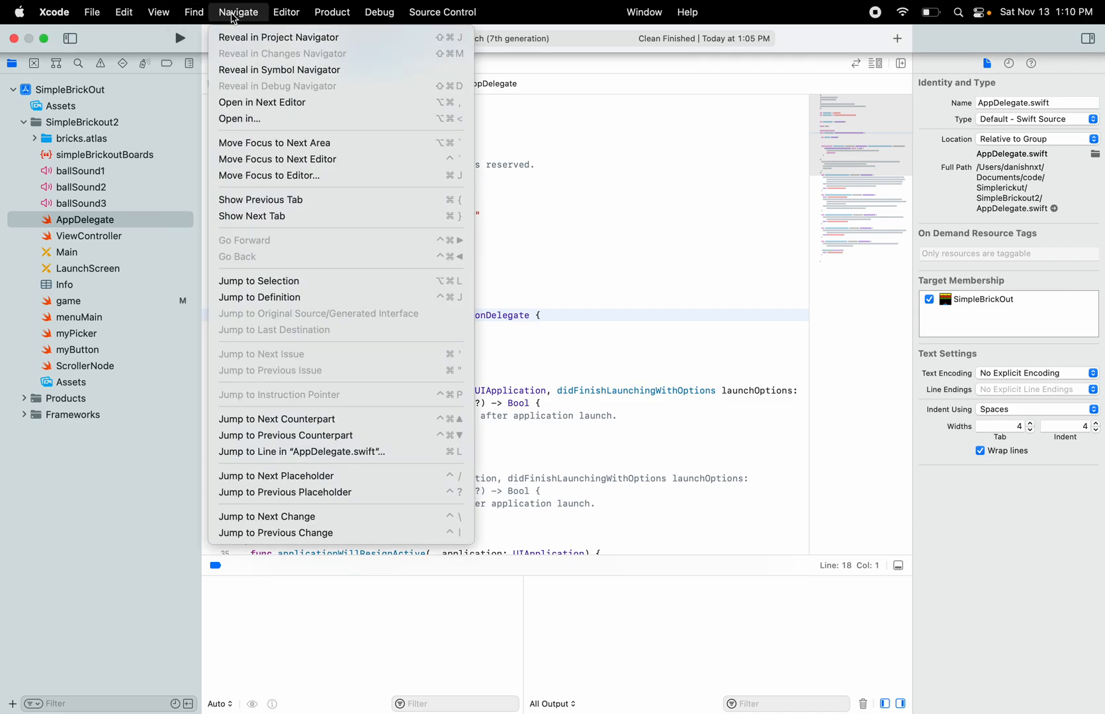
left_click(123, 12)
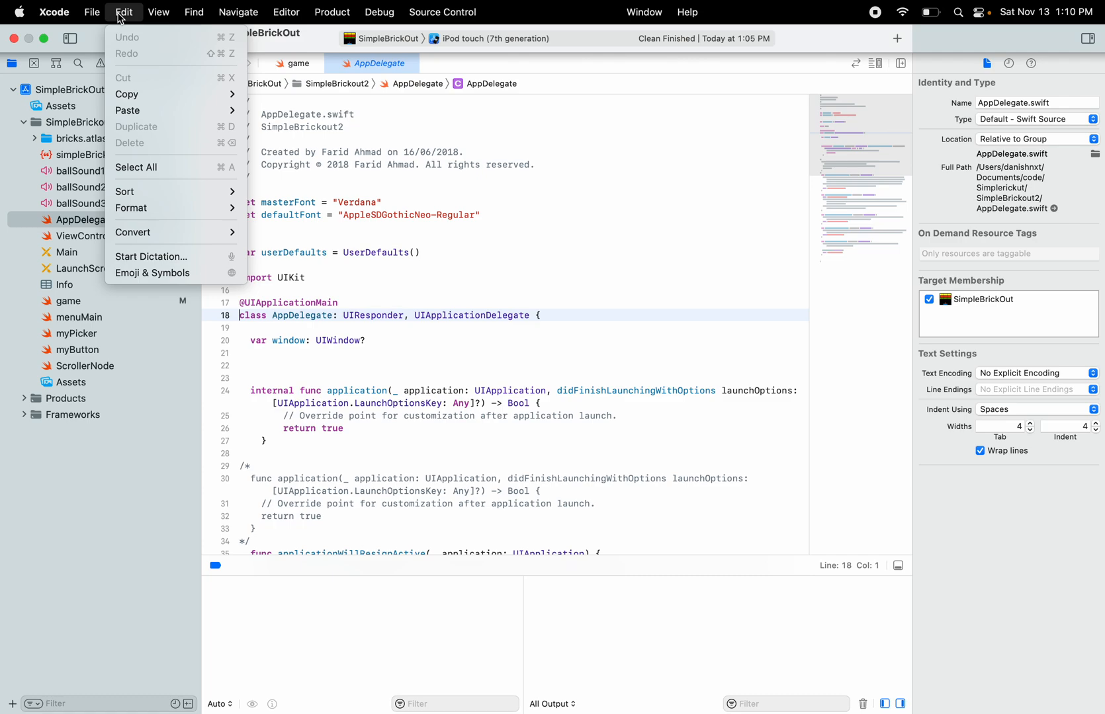
left_click(332, 12)
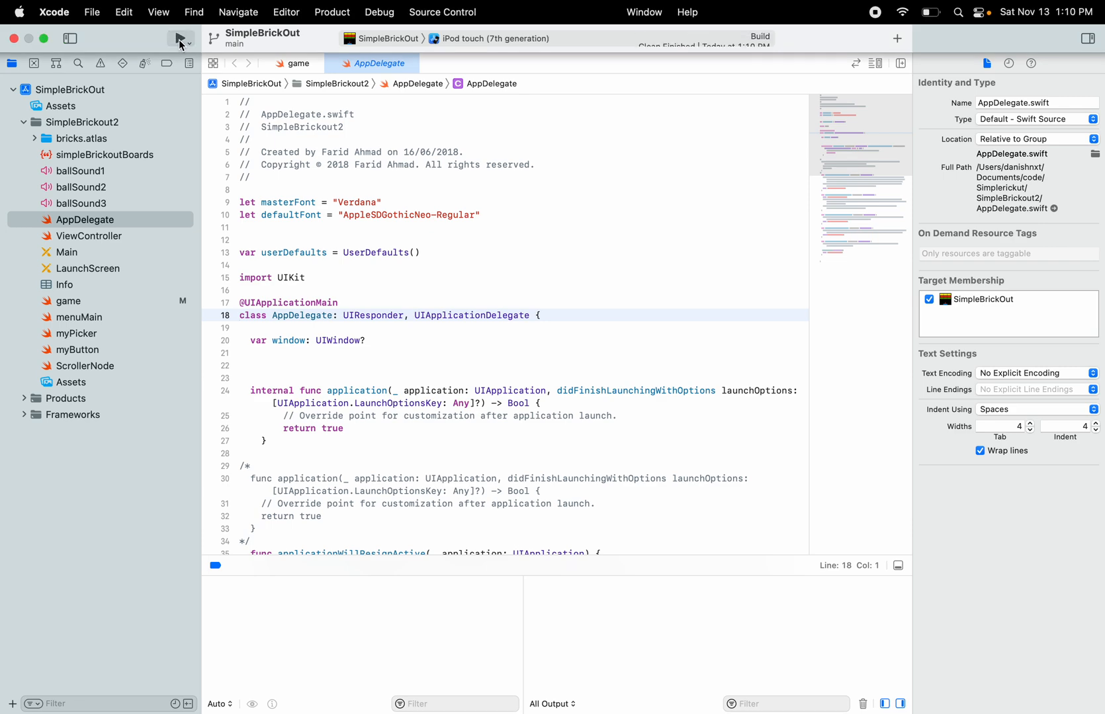
Build and run SimpleBrickOut on the iPod touch (7th generation) simulator
left_click(147, 39)
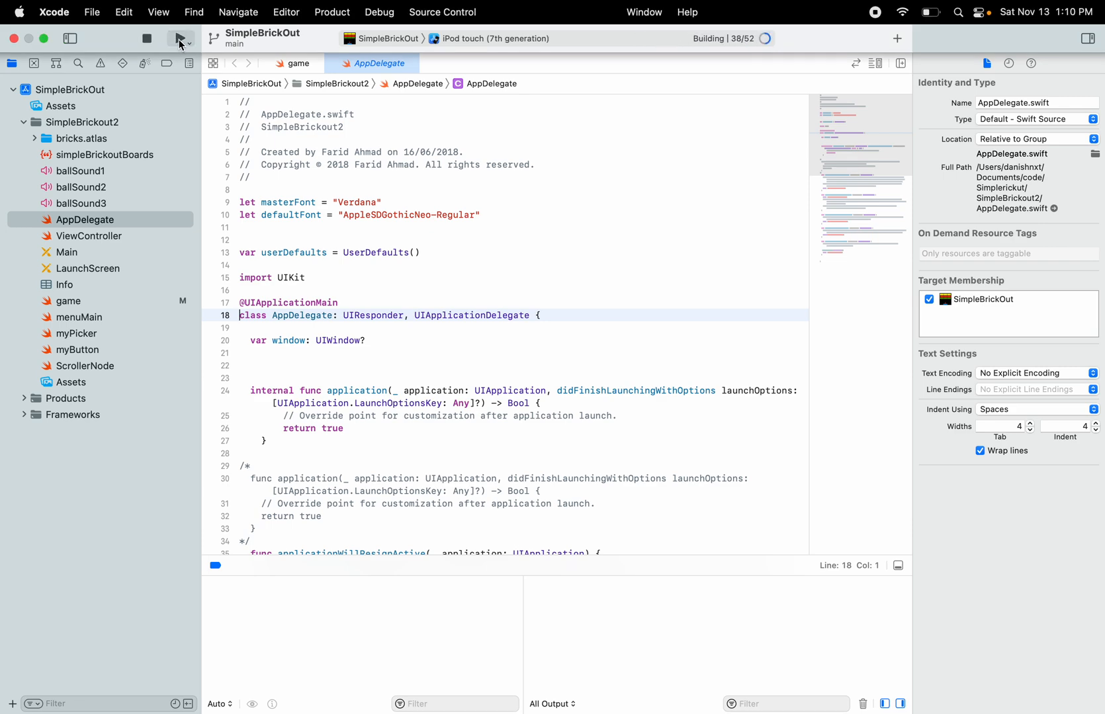
left_click(180, 38)
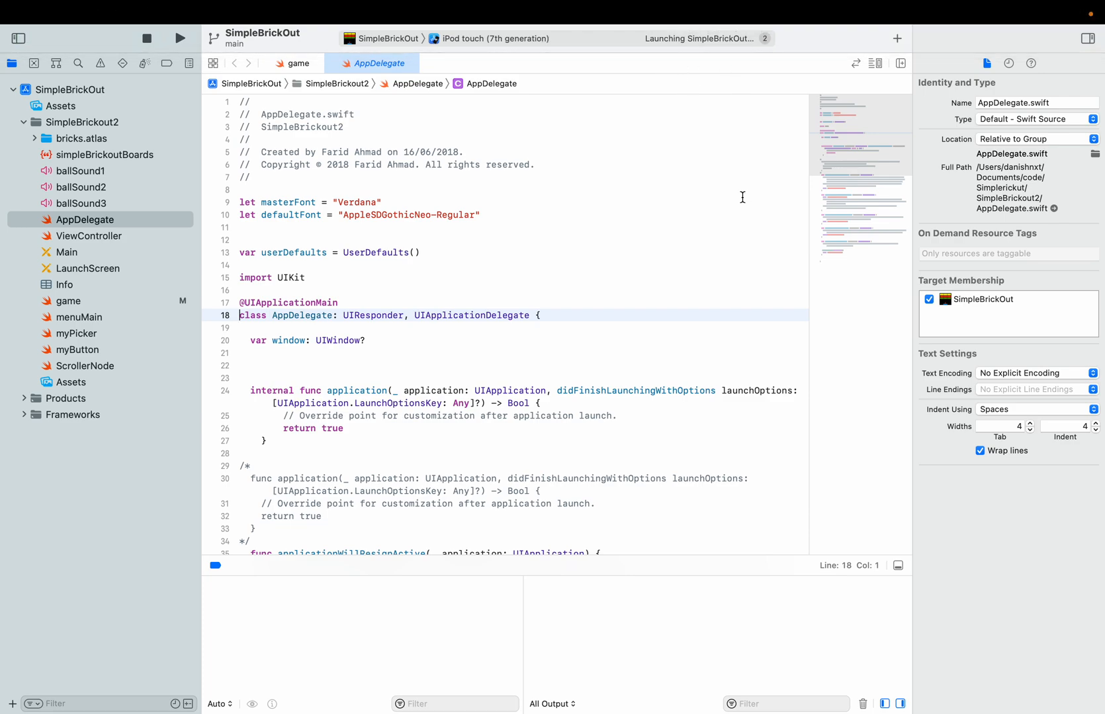
left_click(181, 38)
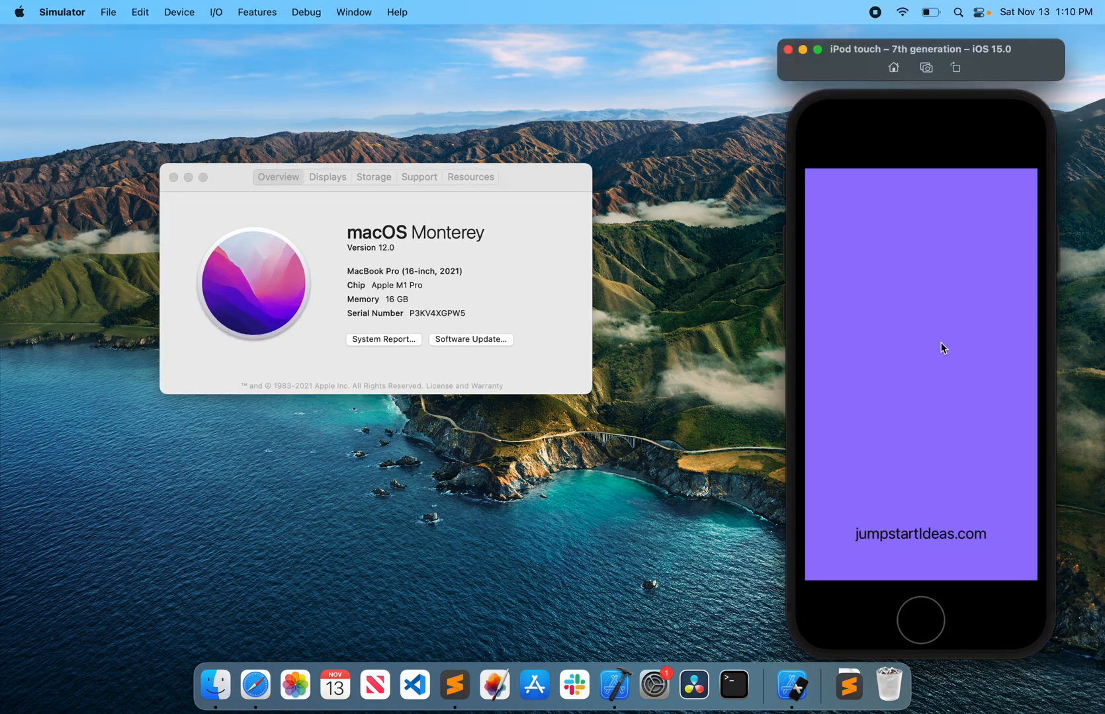
mouse_move(966, 53)
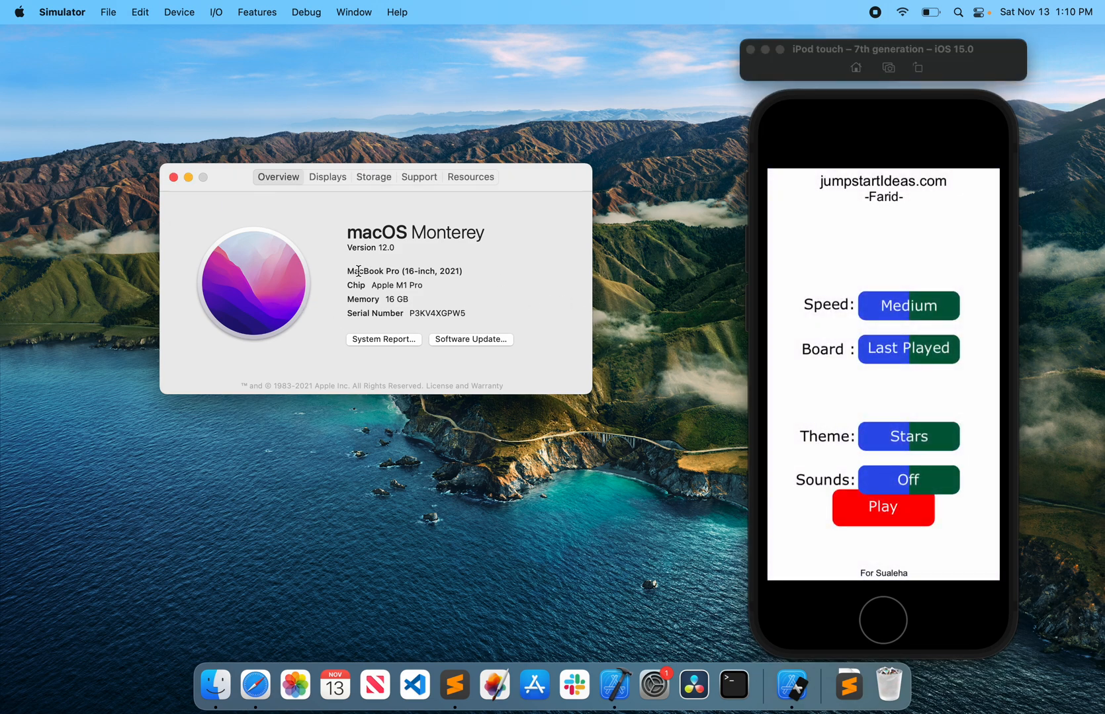
mouse_move(529, 311)
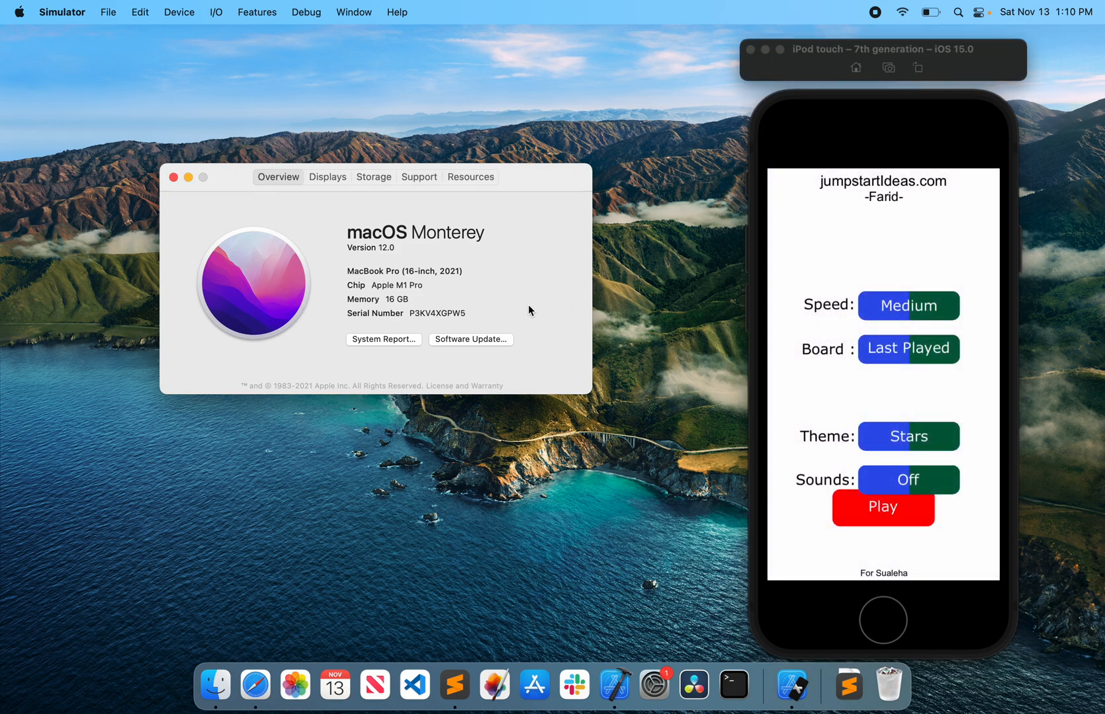
mouse_move(397, 310)
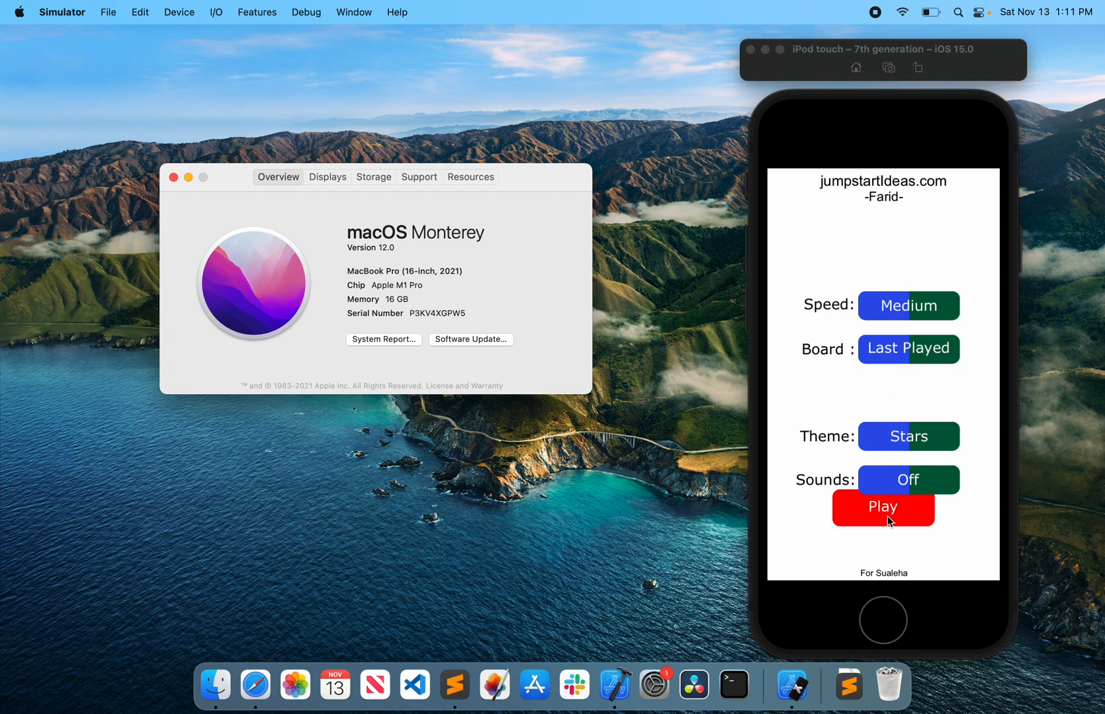
Start a SimpleBrickOut game from its menu and play it to a score of 21
left_click(882, 508)
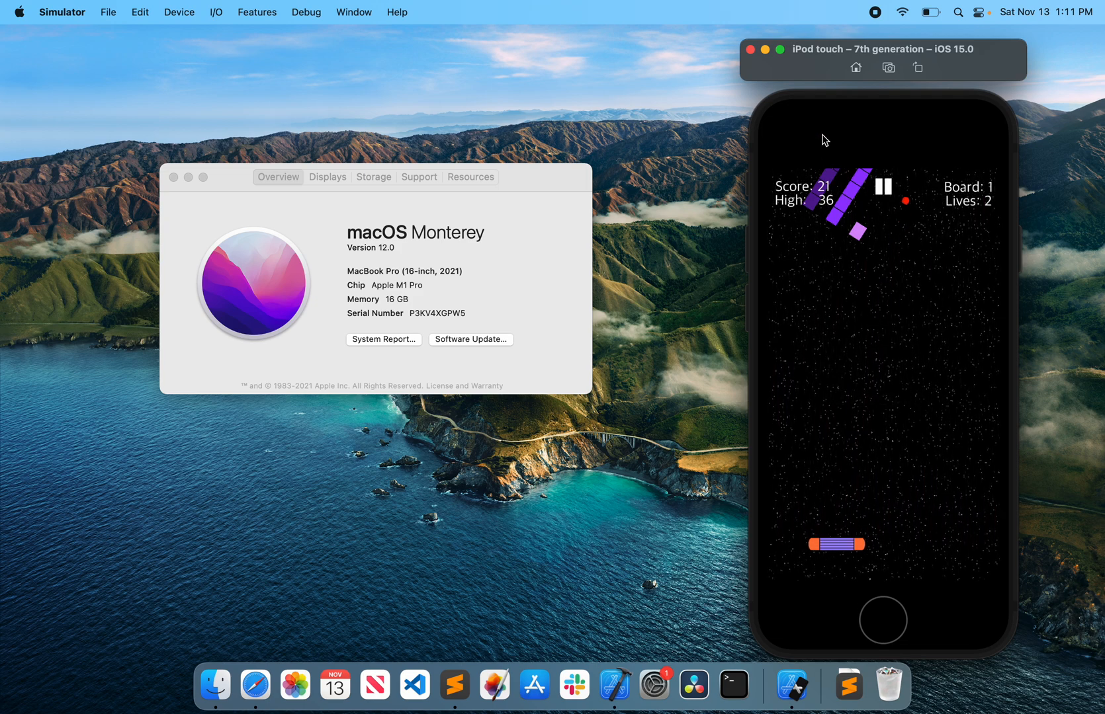
left_click(750, 49)
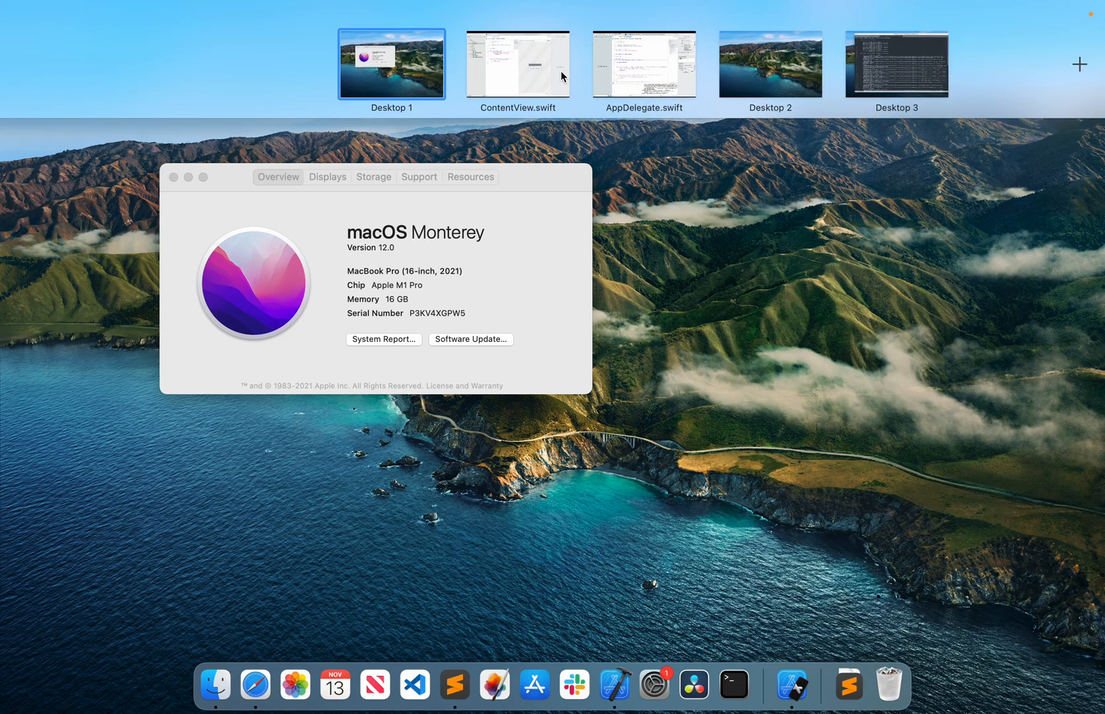
Return to the AppDelegate.swift desktop and run SimpleBrickOut on the simulator again
left_click(642, 64)
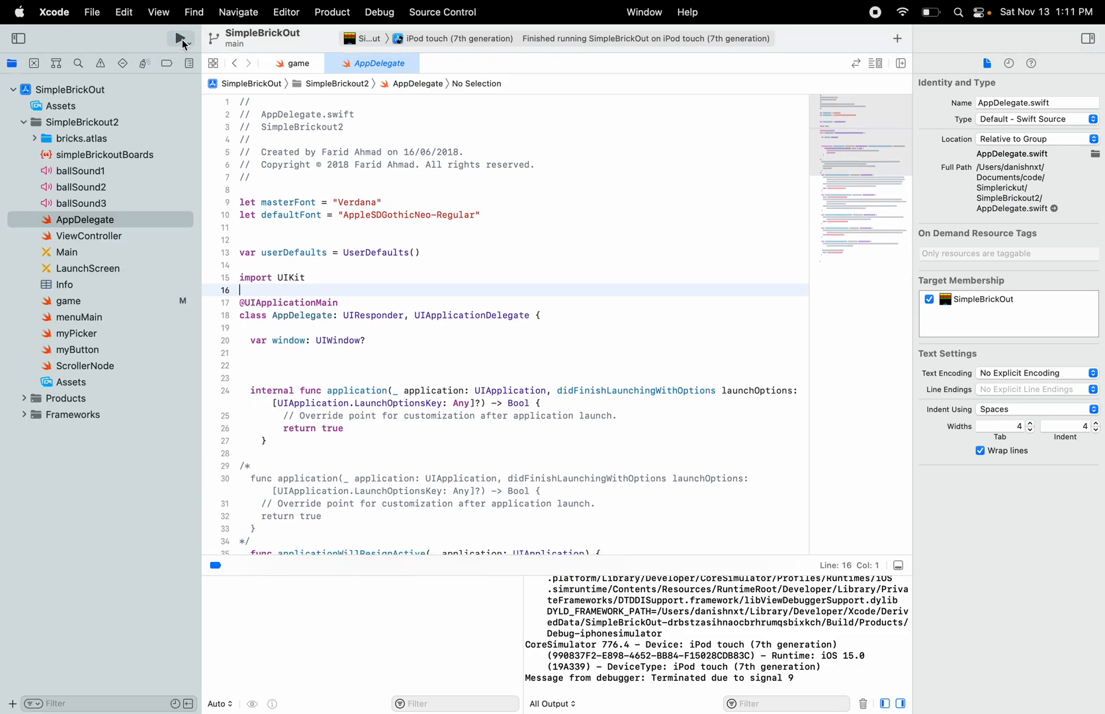
left_click(166, 38)
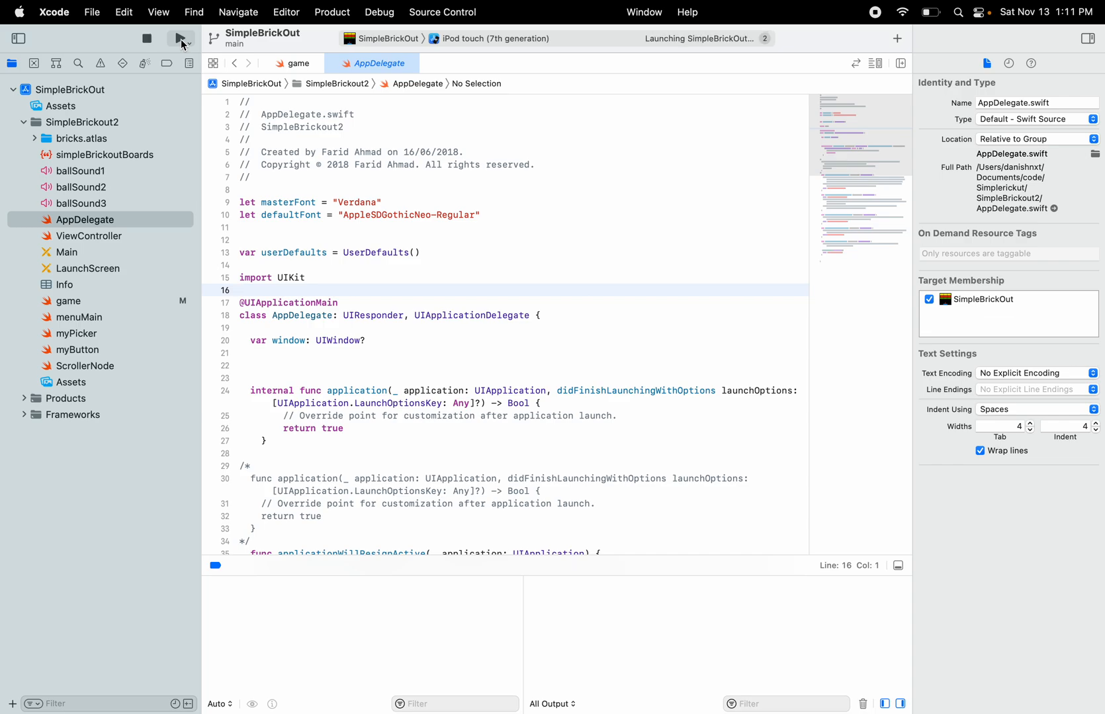
left_click(181, 38)
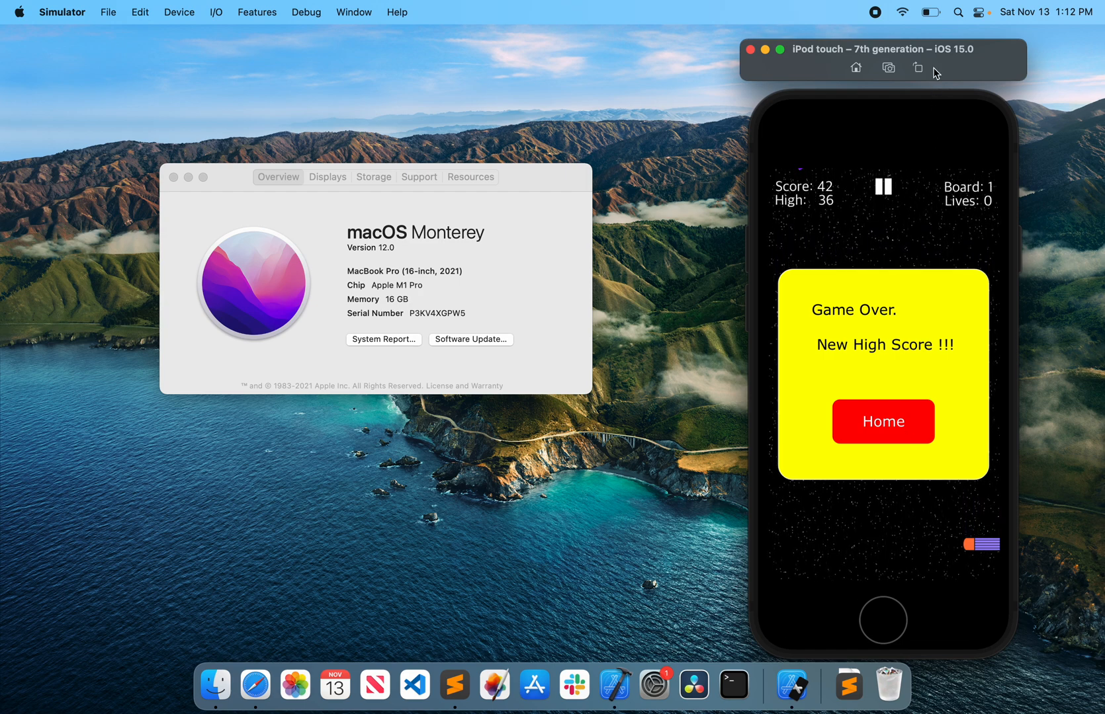
mouse_move(827, 273)
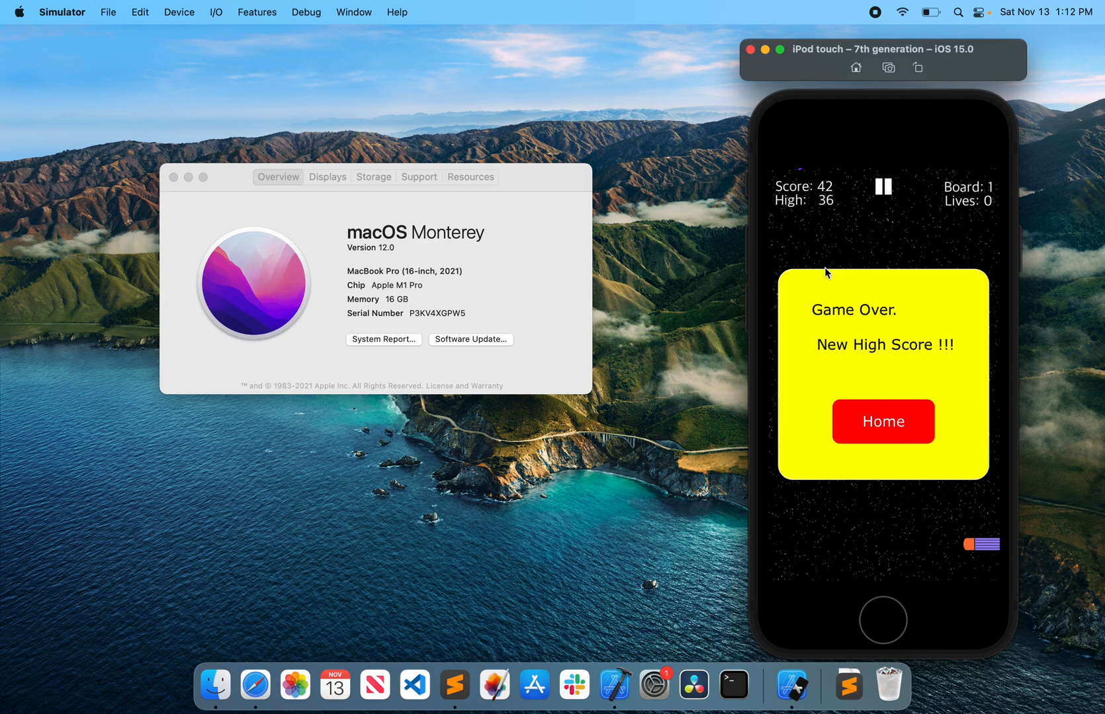
mouse_move(693, 323)
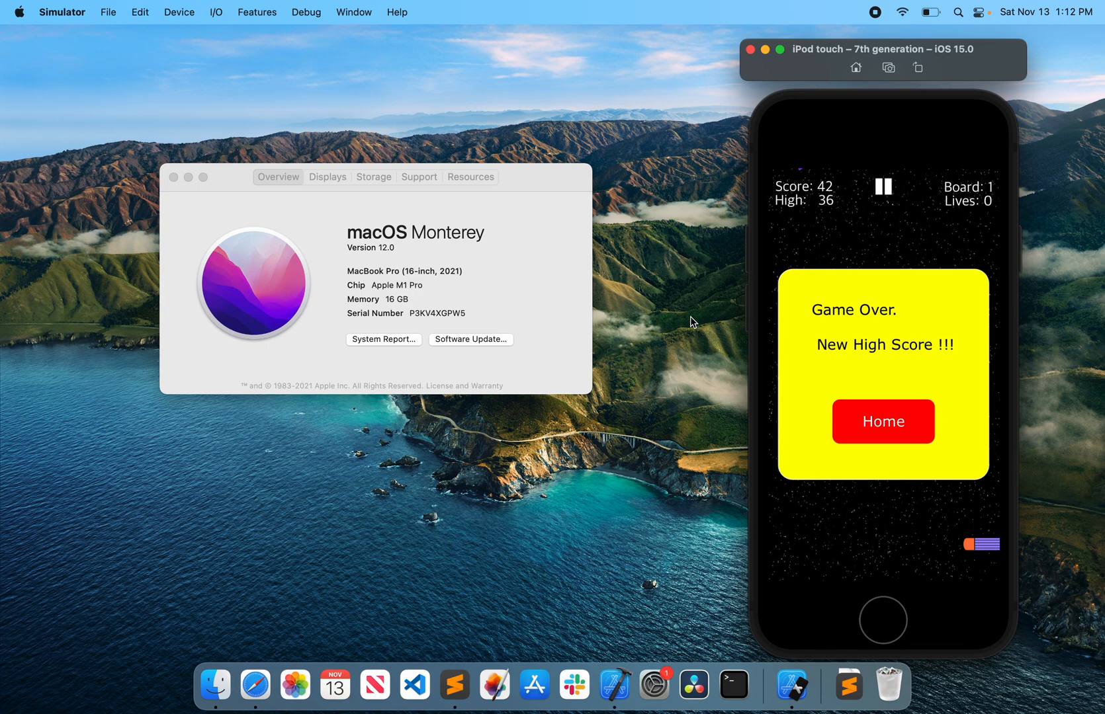